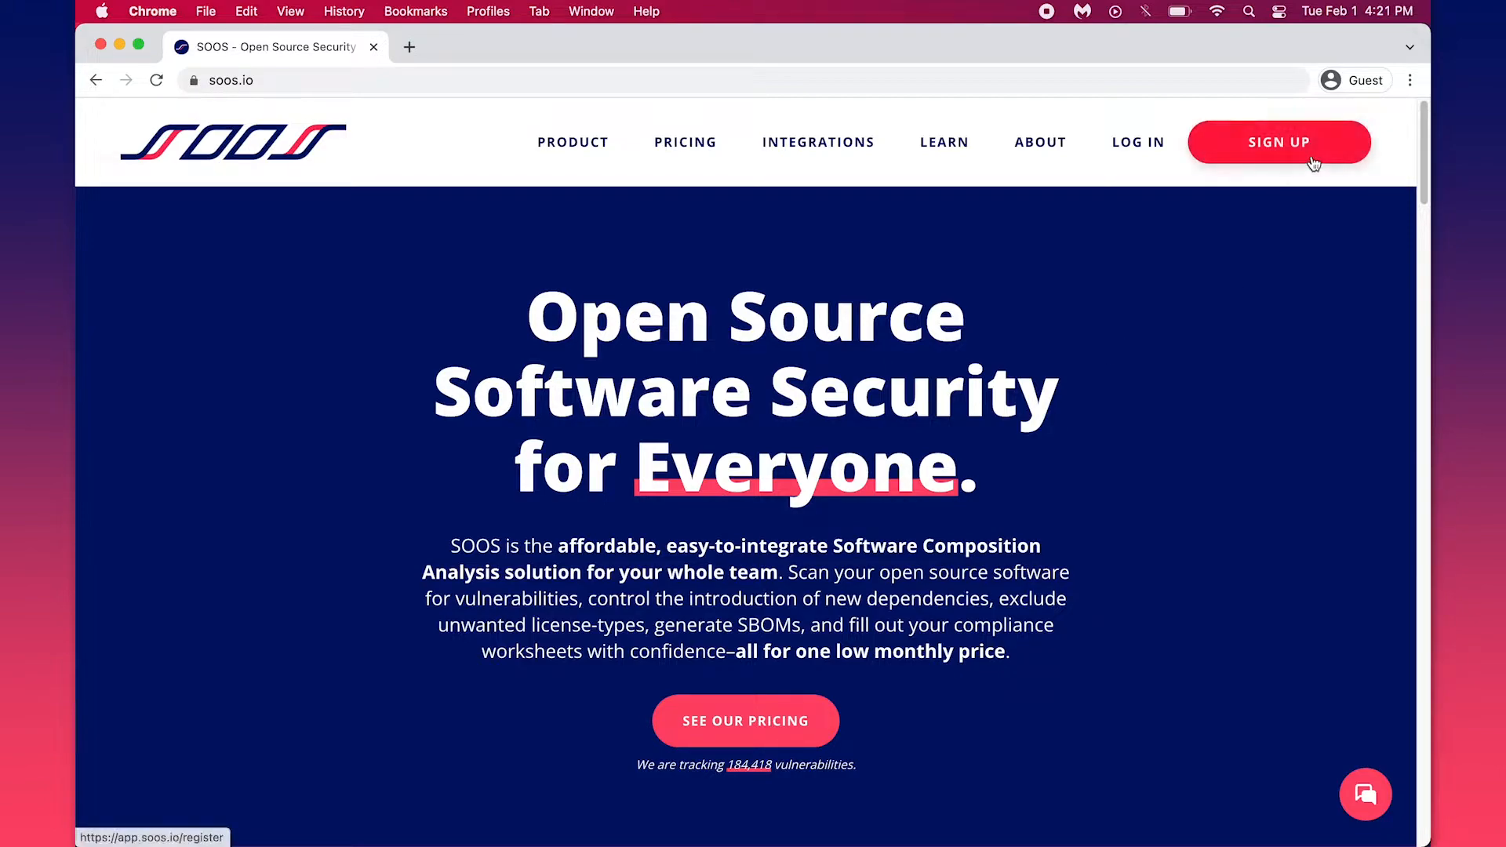
Create a new SOOS account and start a manifest upload from the welcome page
click(1279, 143)
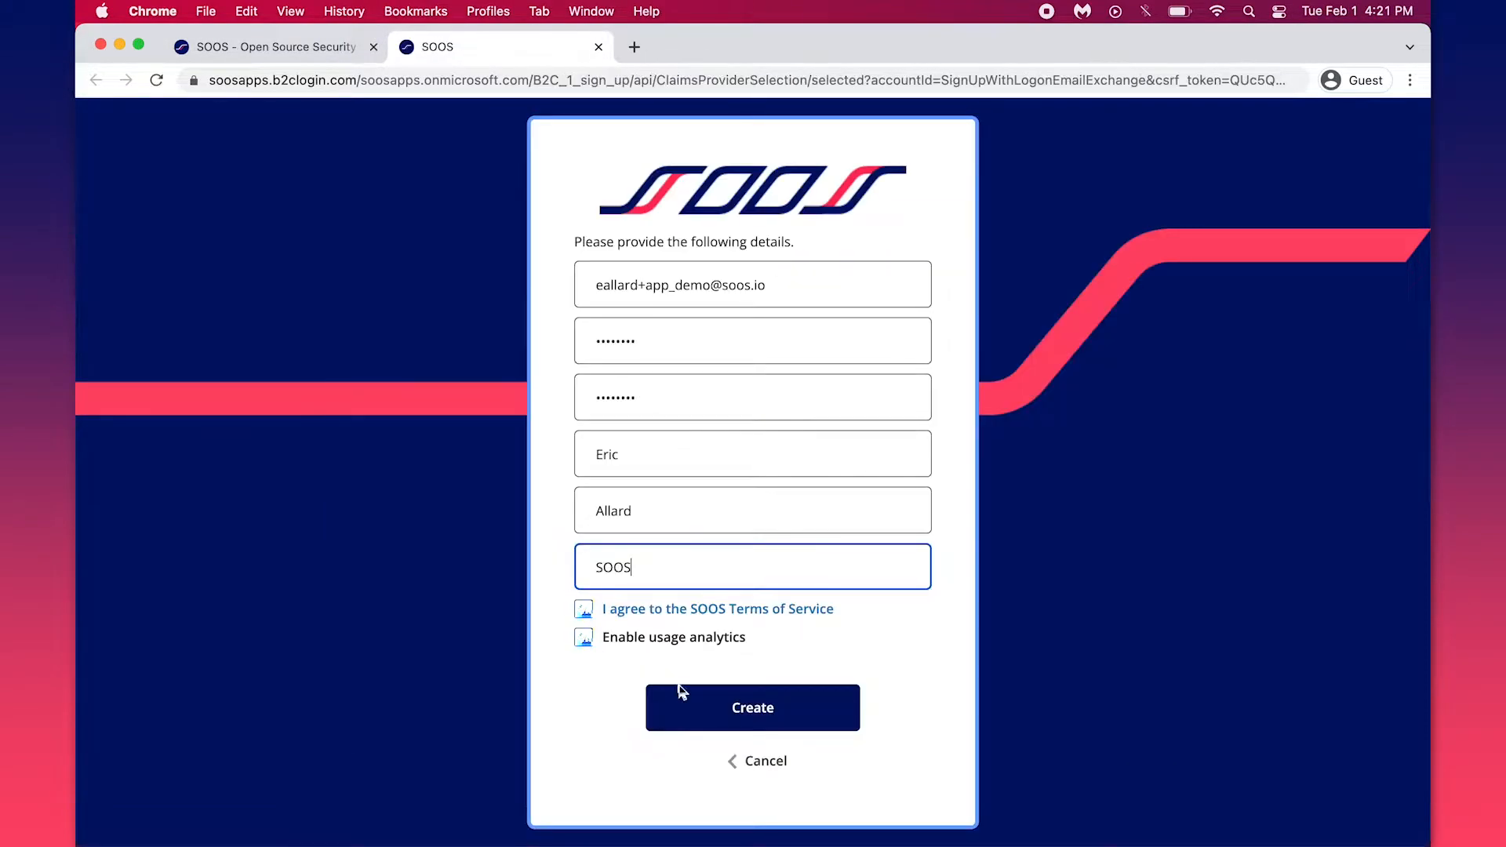
click(752, 708)
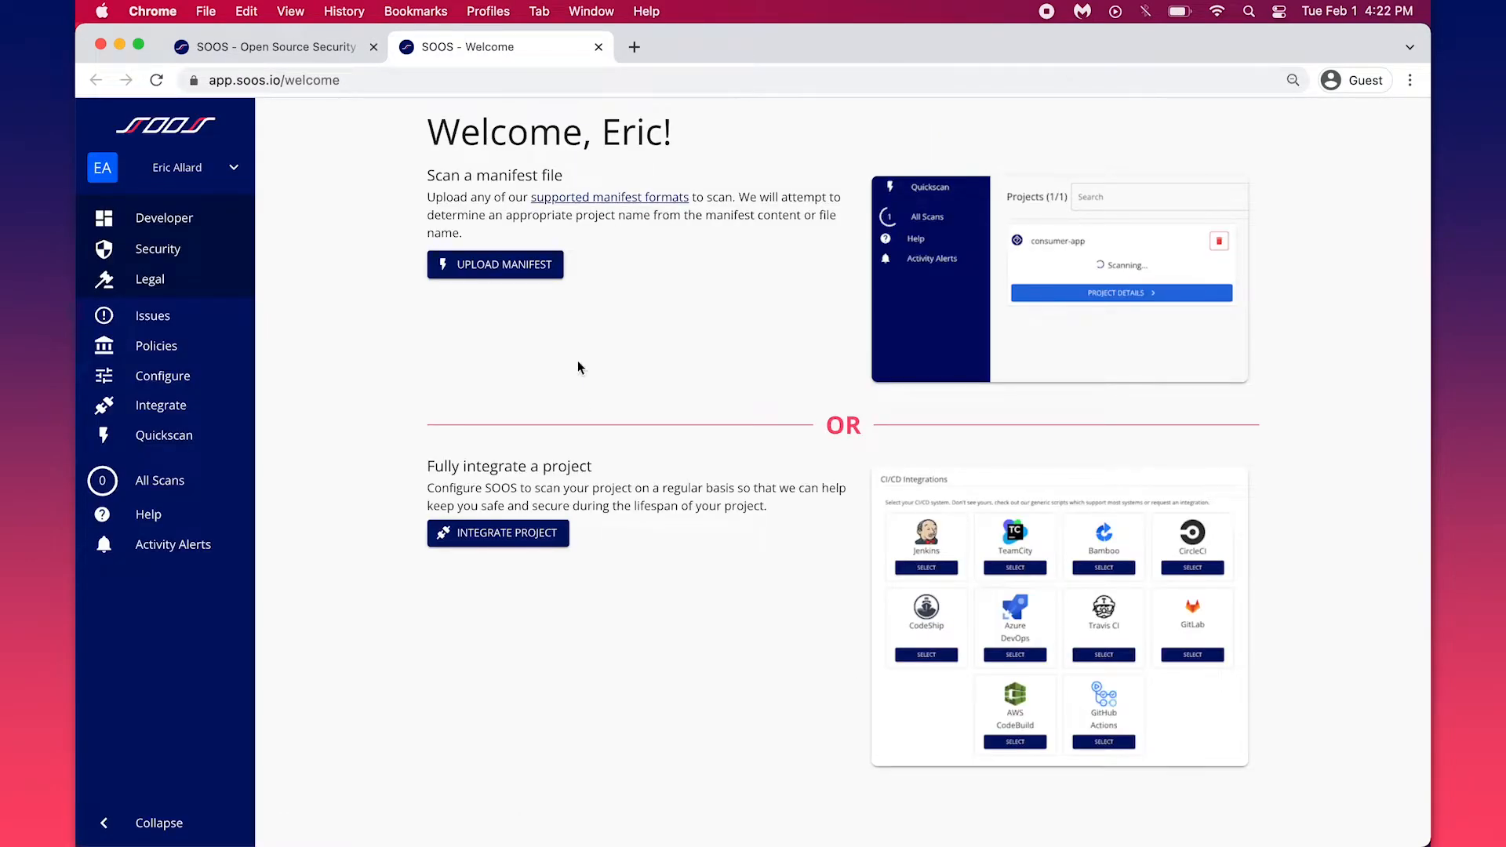
click(494, 264)
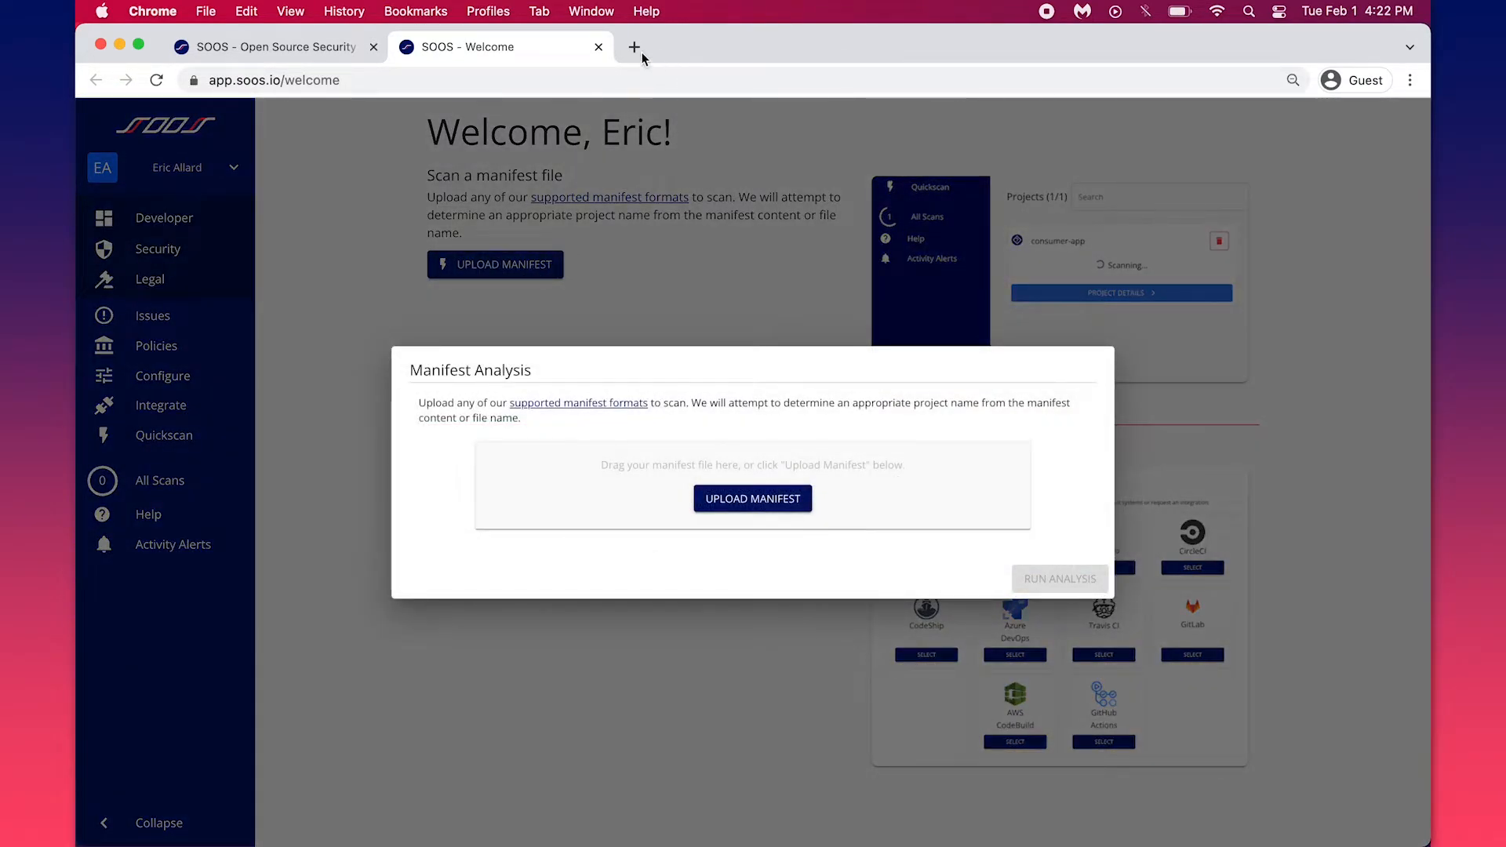
Search Google for 'github node image resizer' in a new browser tab
click(634, 47)
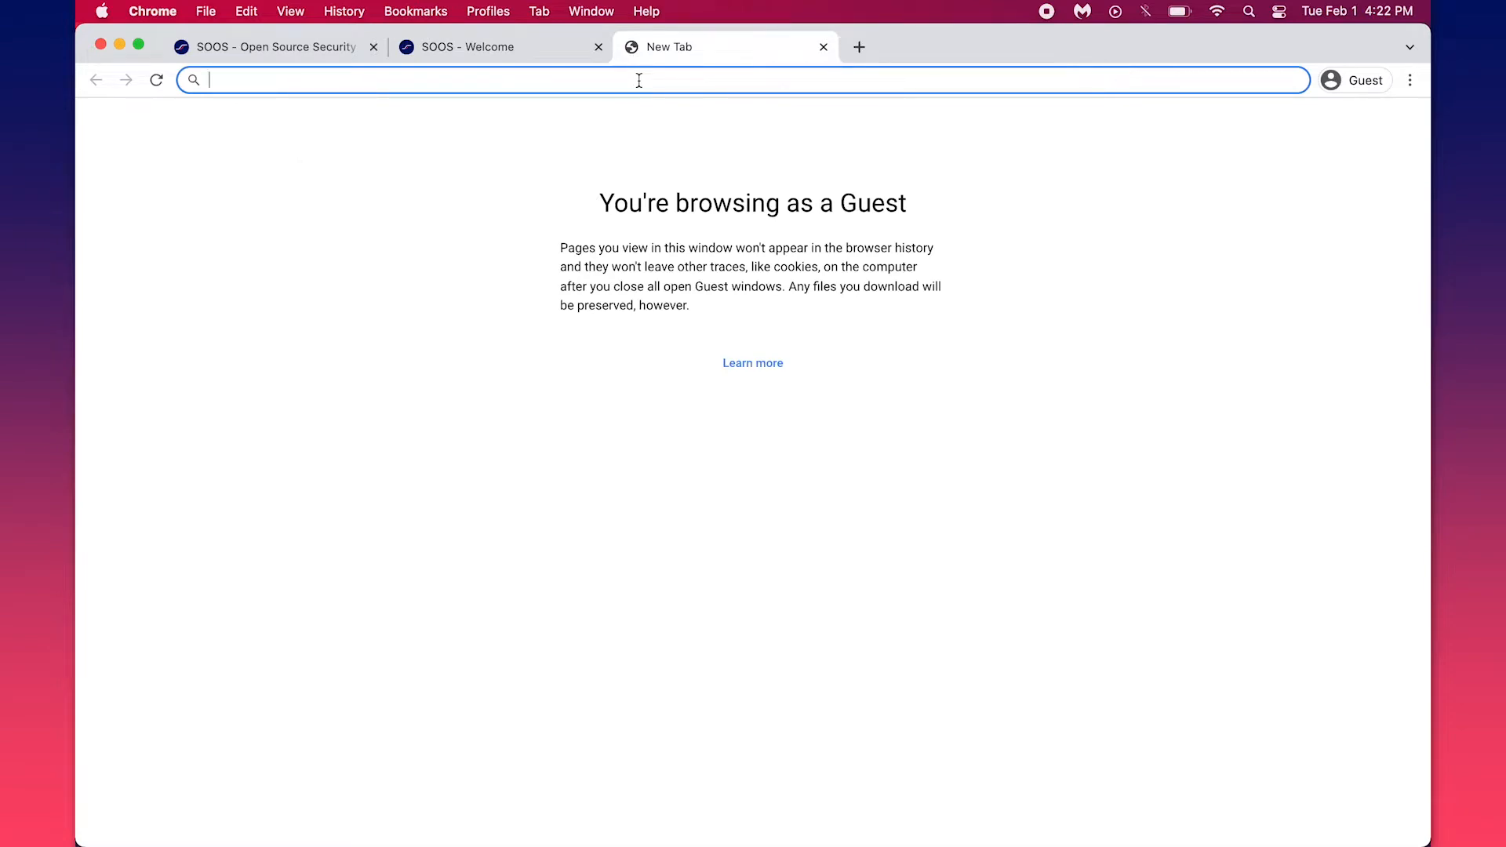
text(github node image)
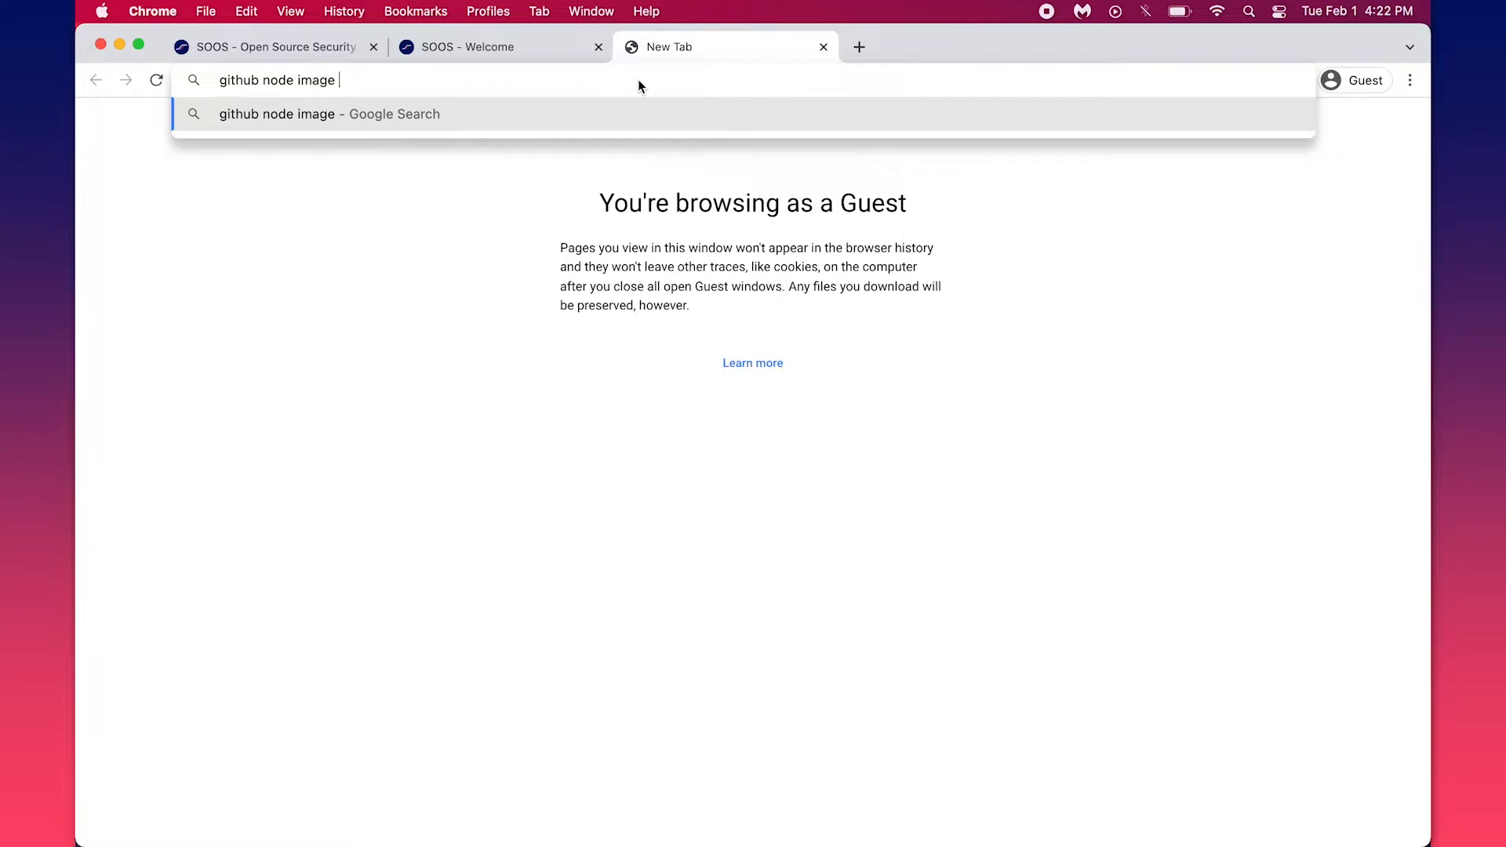
text(resiz)
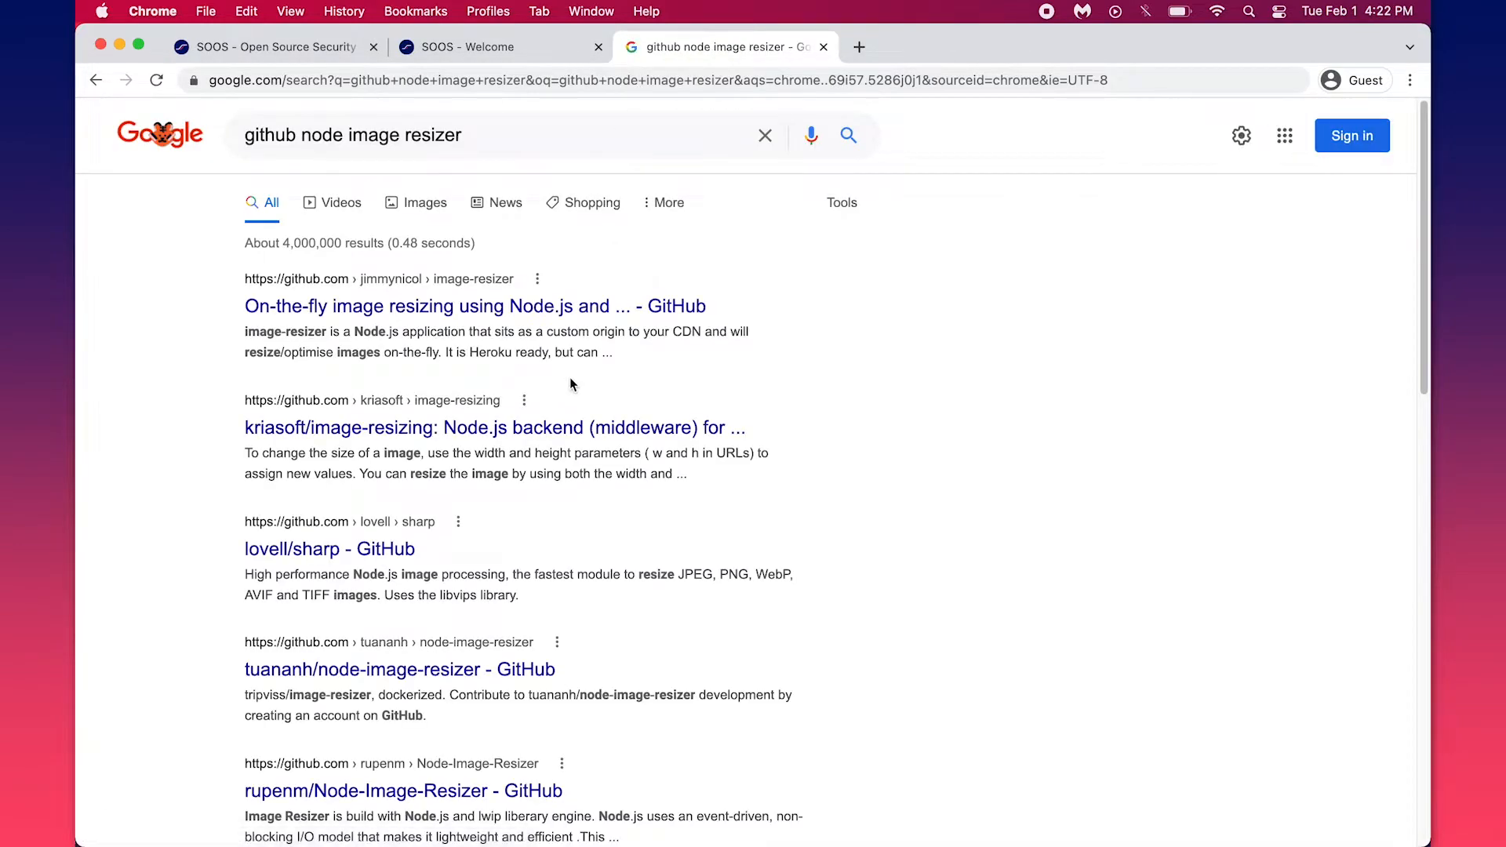
Download the jimmynicol/image-resizer repository's raw package.json from GitHub
click(474, 305)
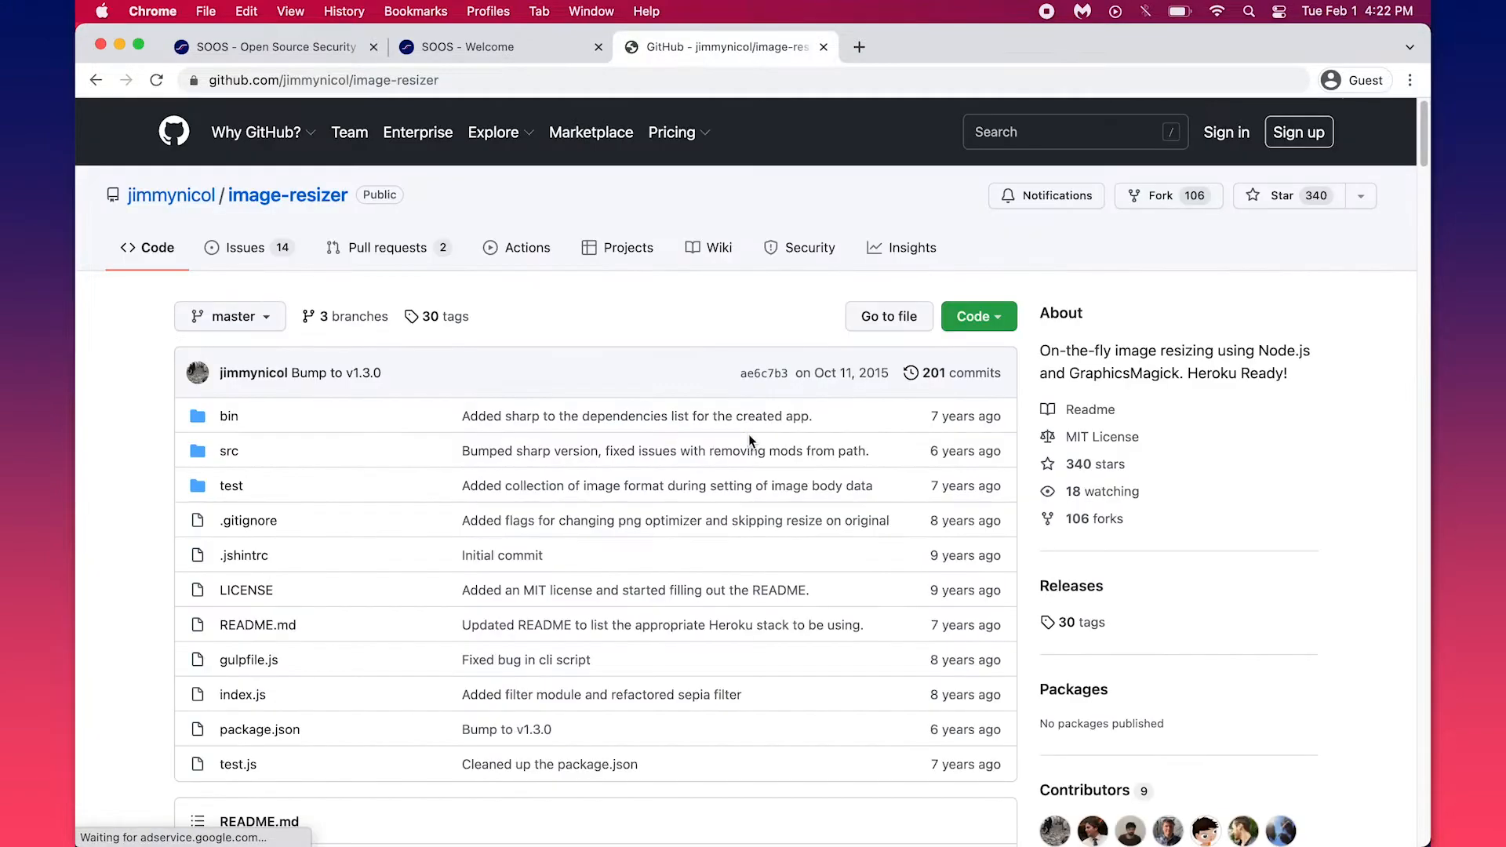
mouse_move(356, 723)
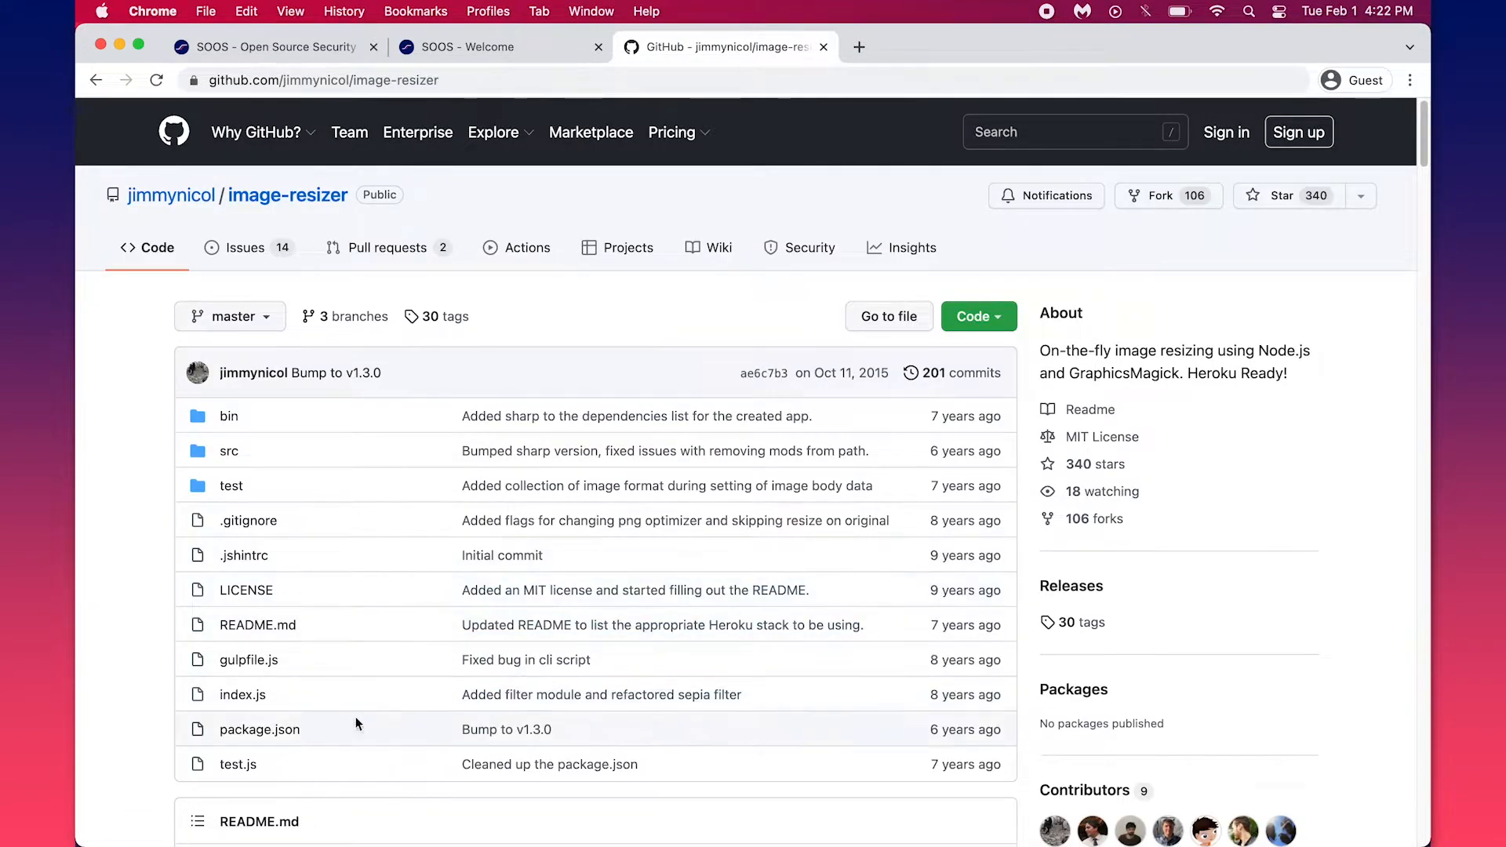
mouse_move(258, 730)
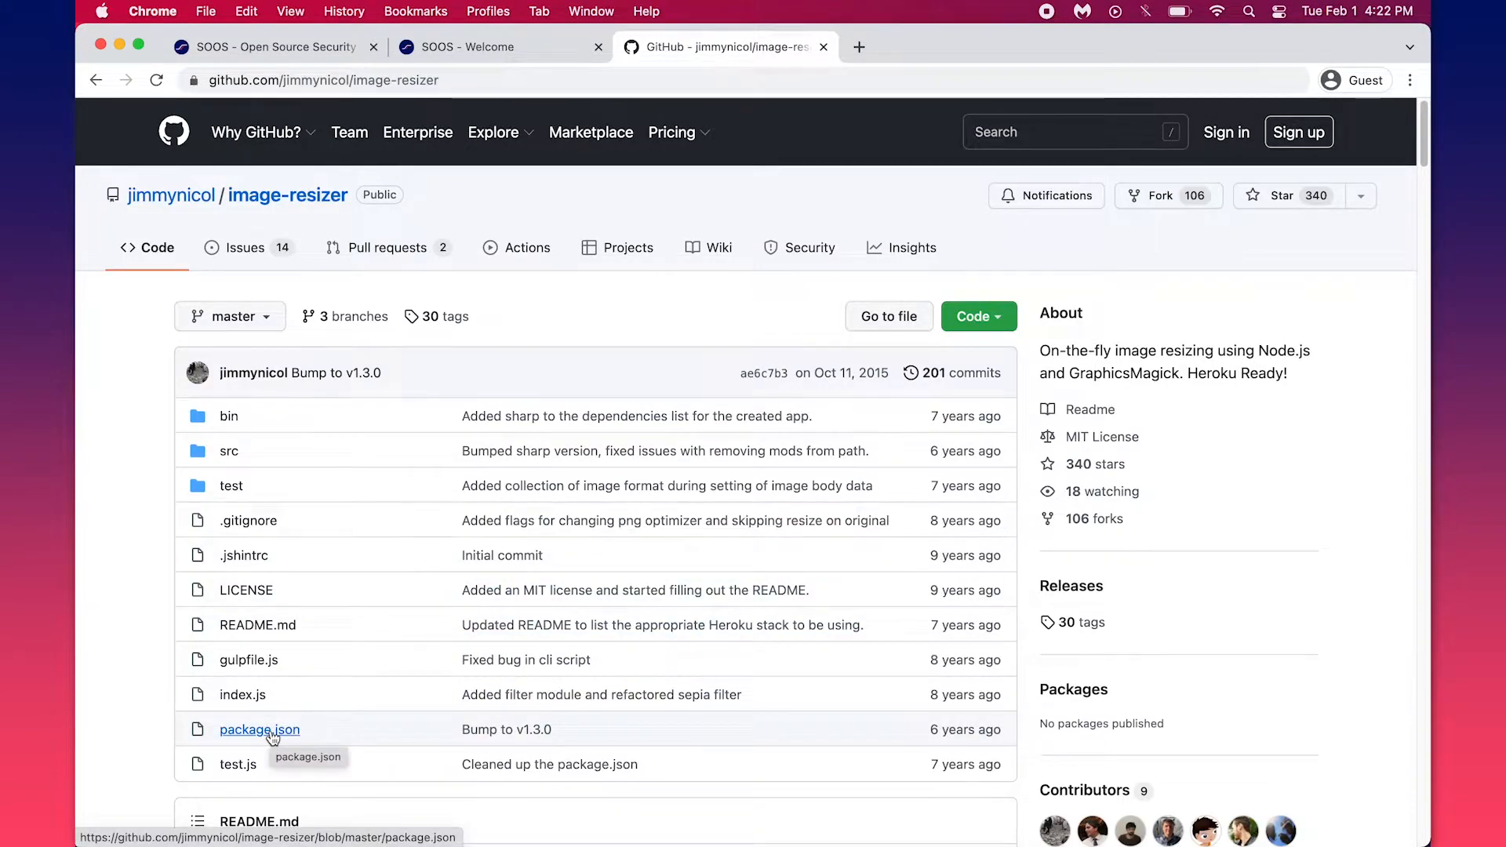
click(258, 730)
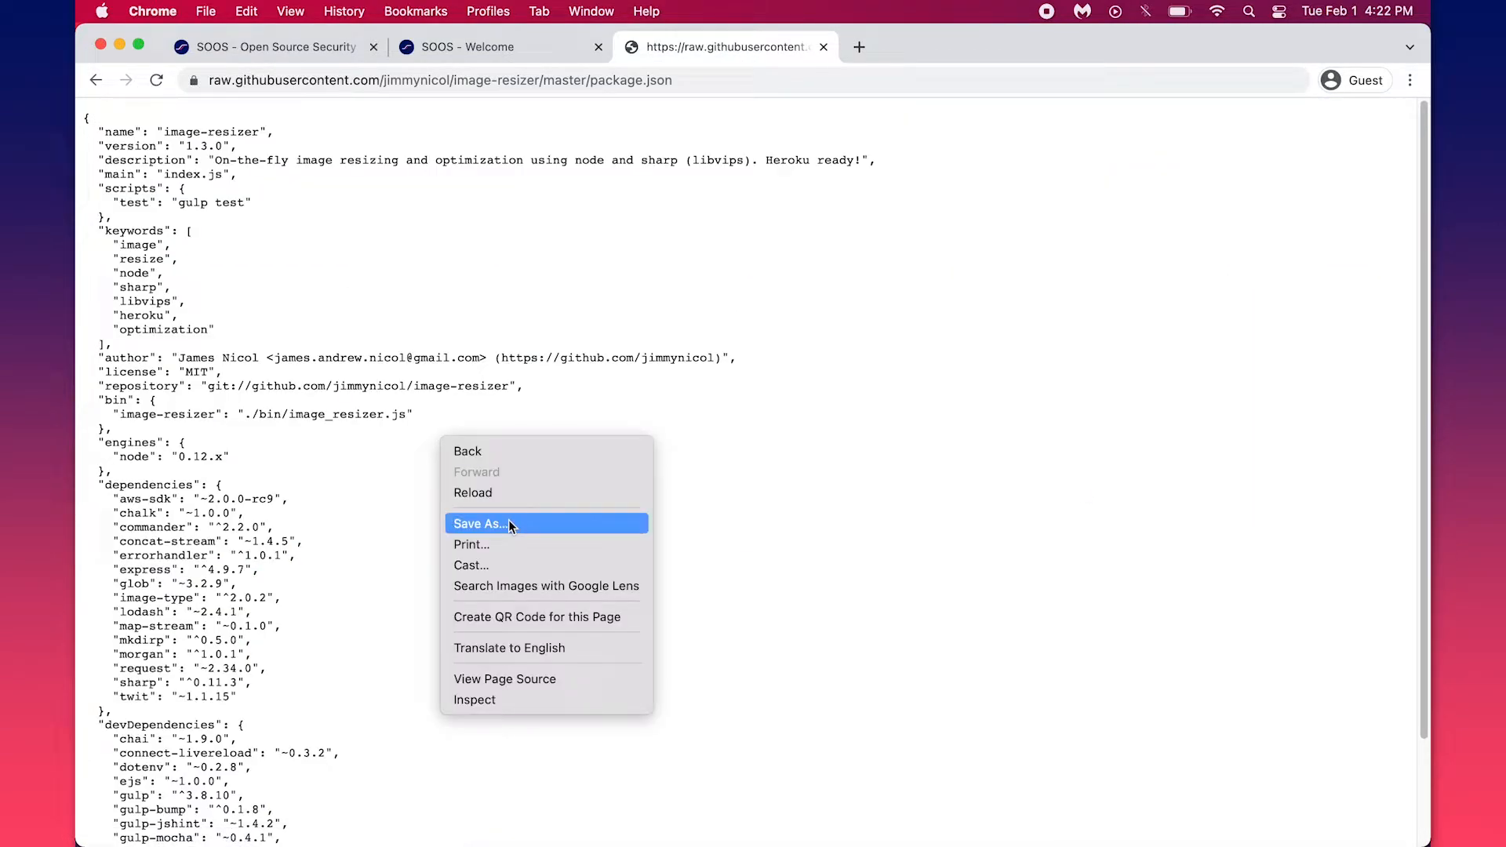
click(480, 524)
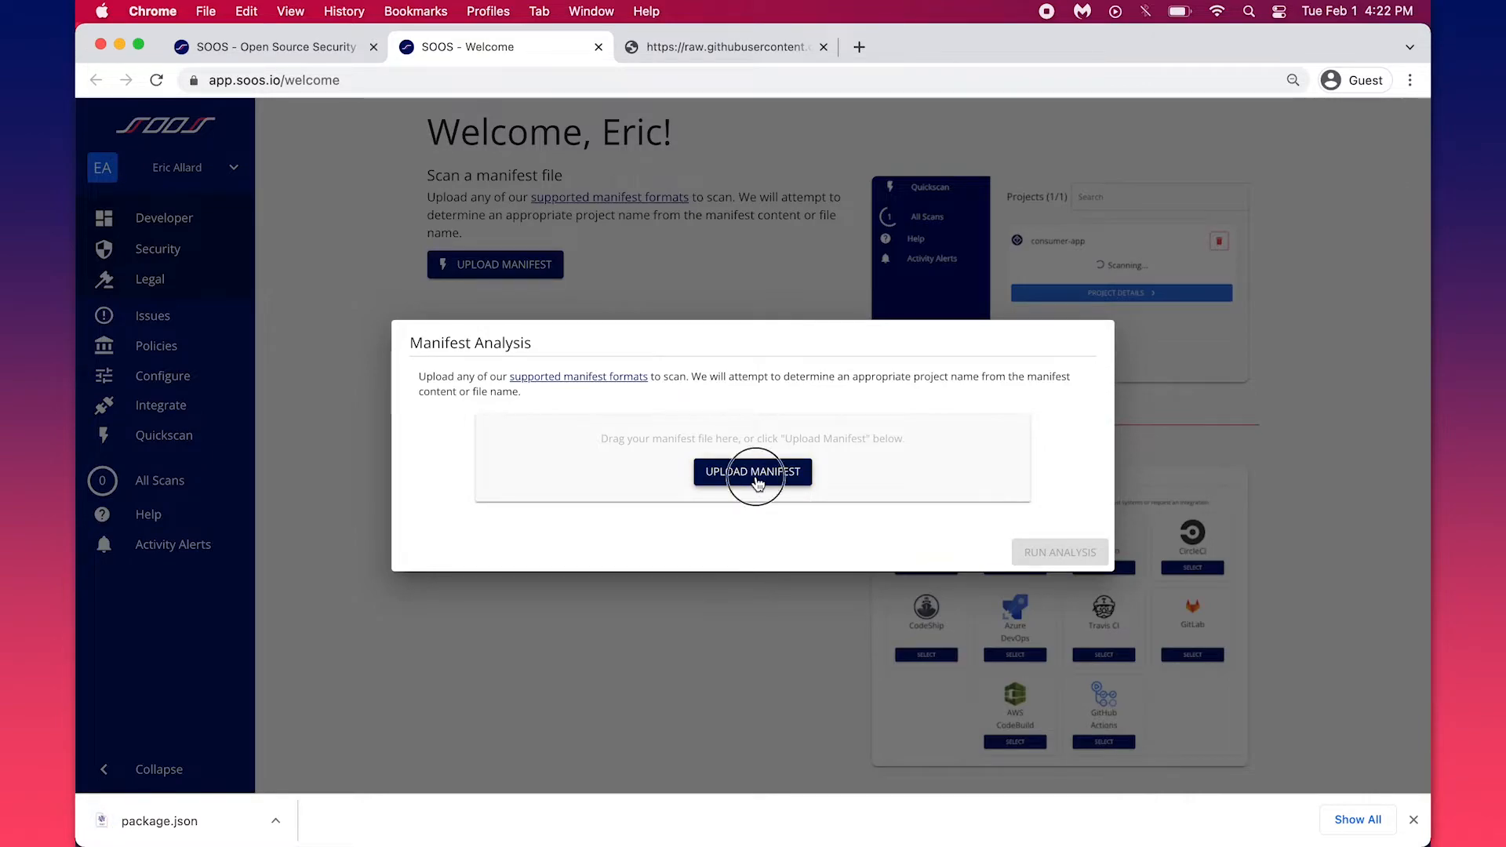
Upload the downloaded package.json as a manifest and run its analysis
click(751, 472)
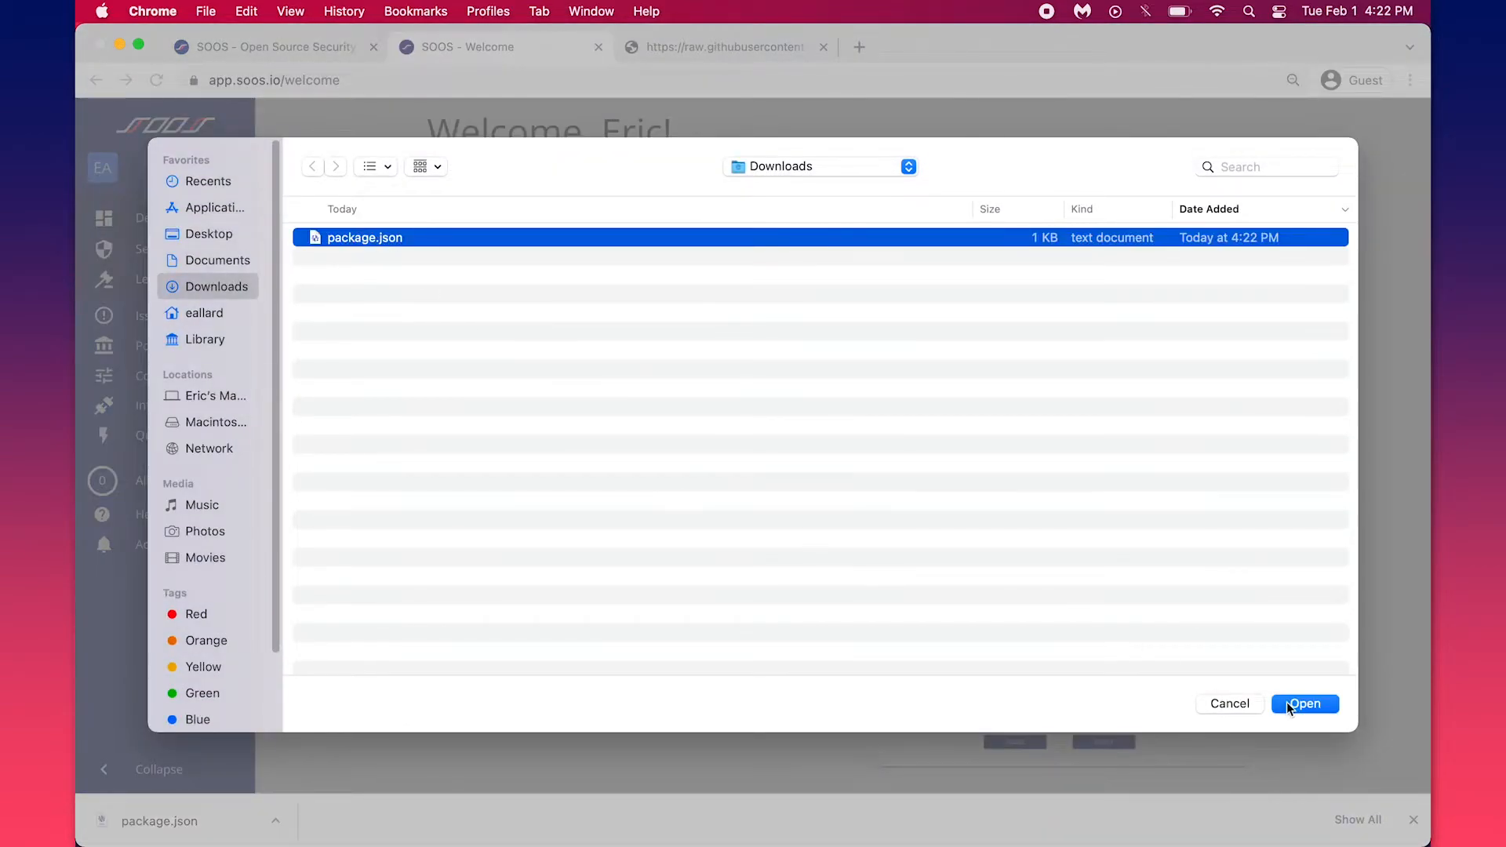
click(1304, 703)
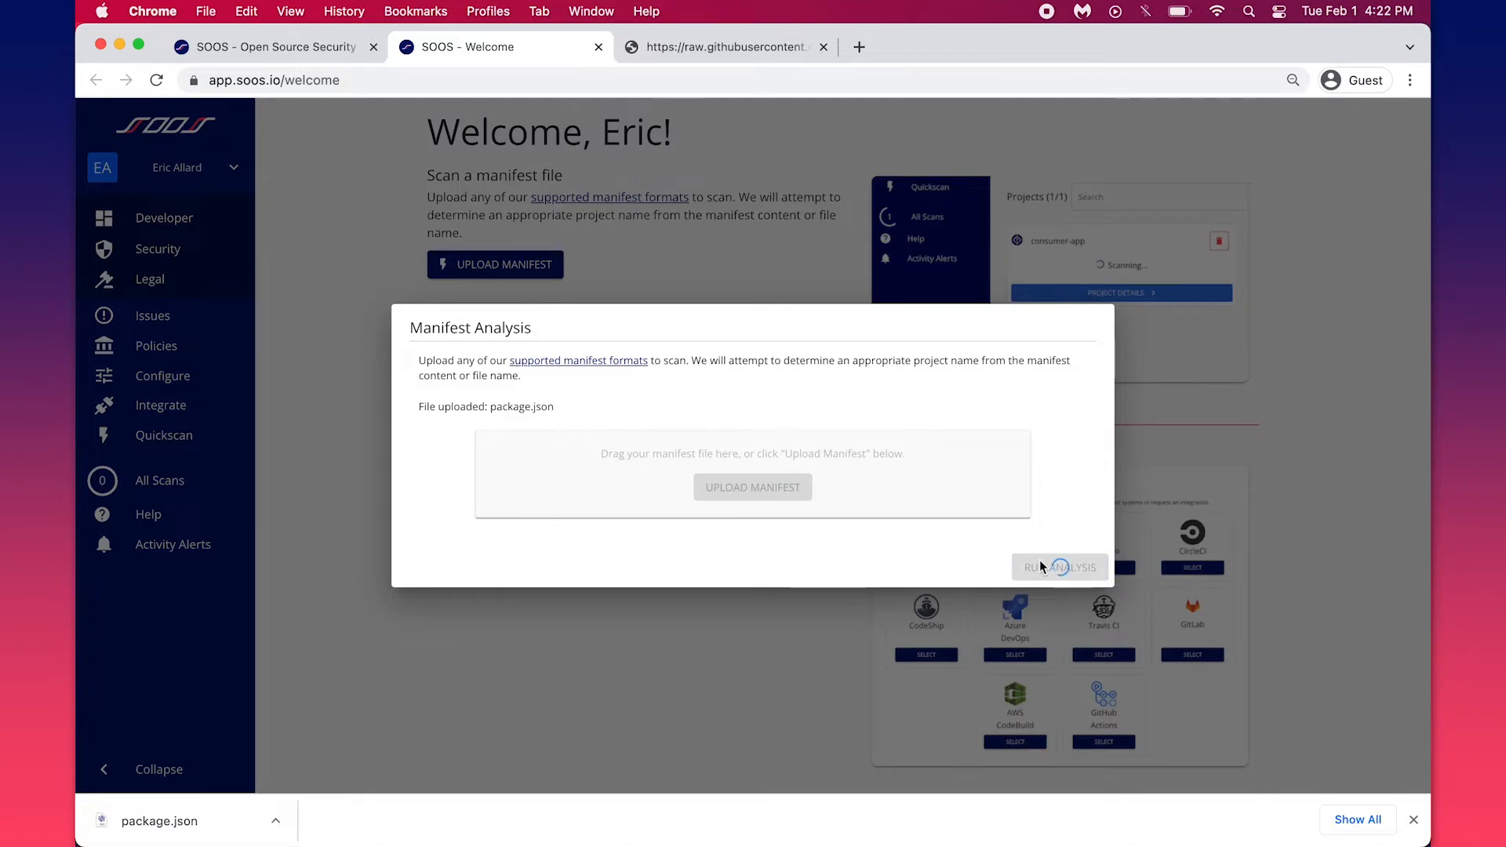
click(1059, 566)
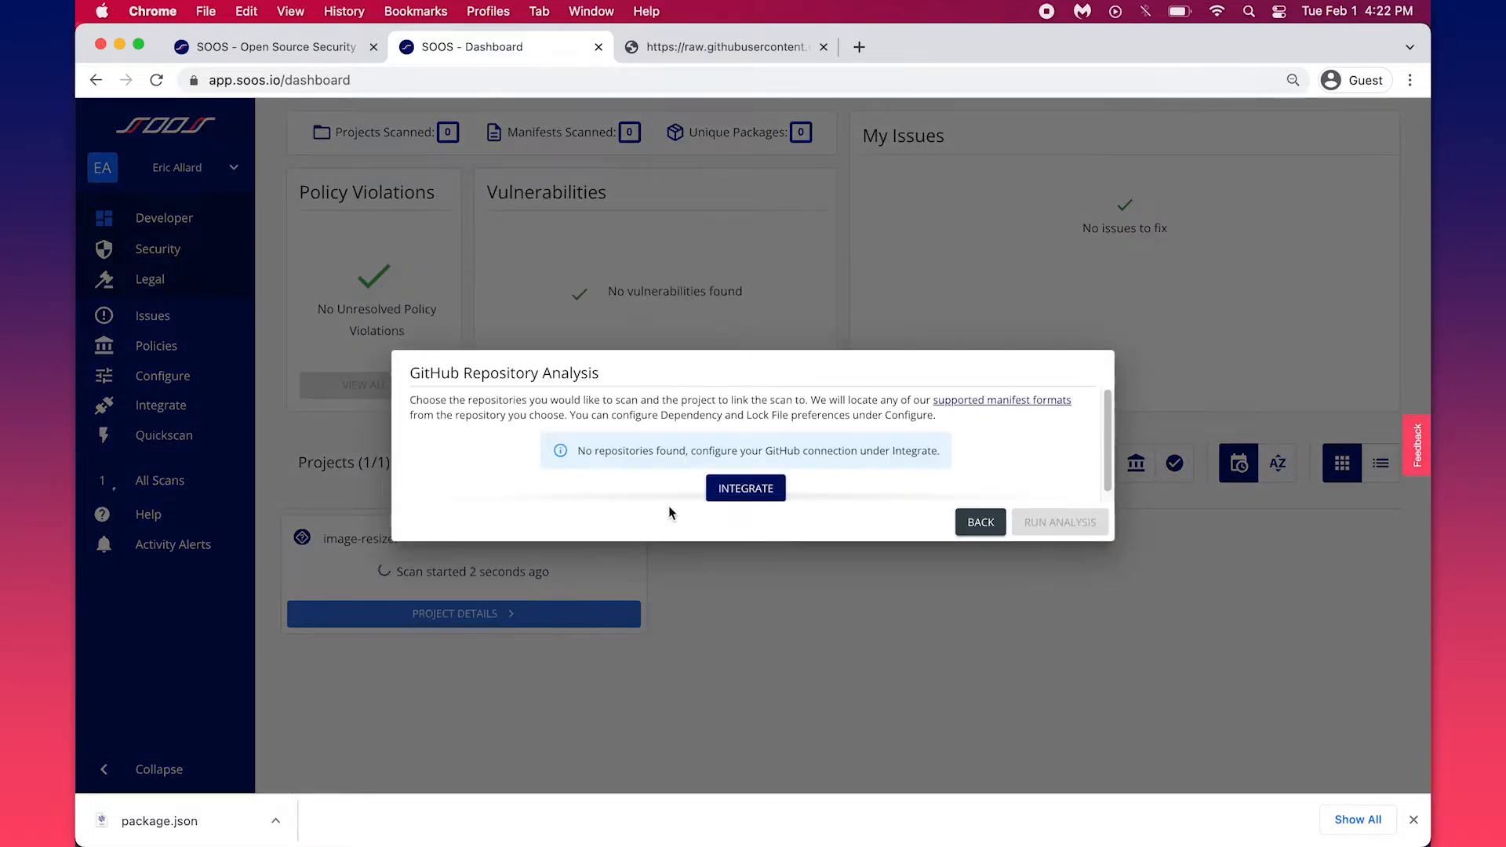
Begin the GitHub integration and sign in to GitHub on the SOOS Security Analysis app page
click(745, 488)
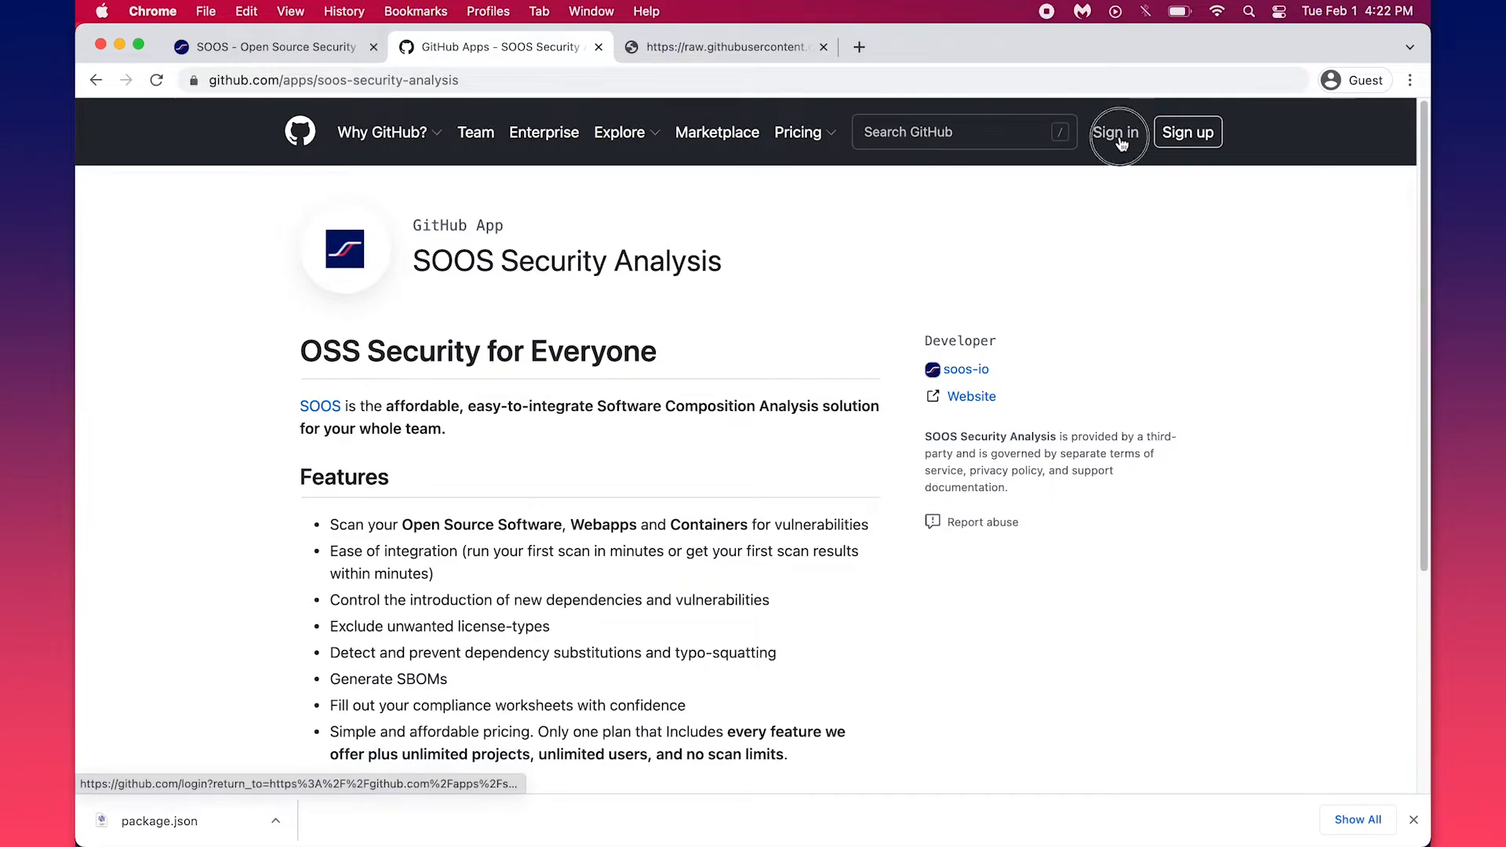
click(1117, 132)
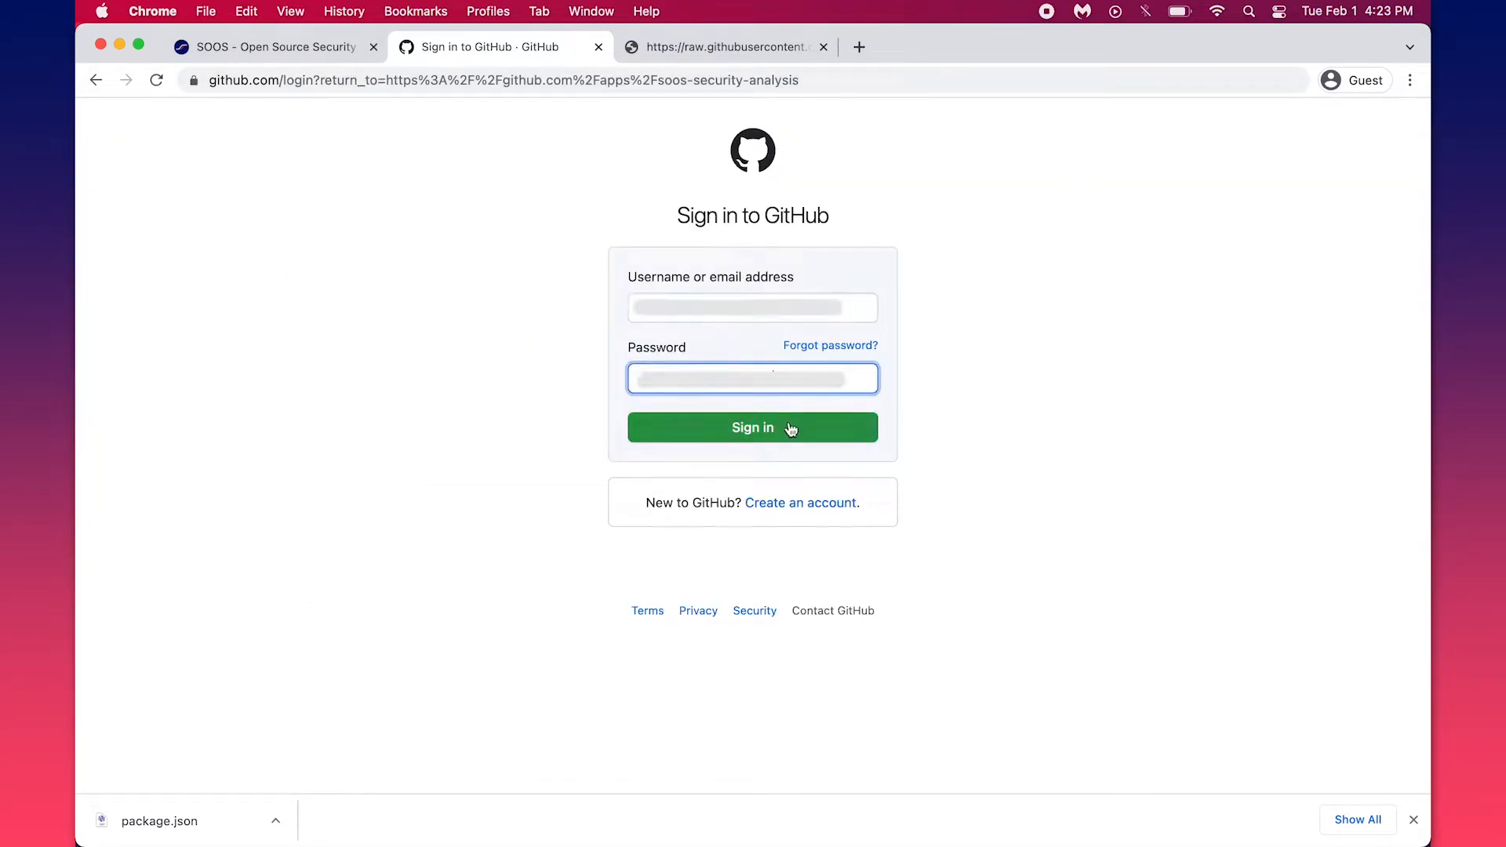
click(751, 427)
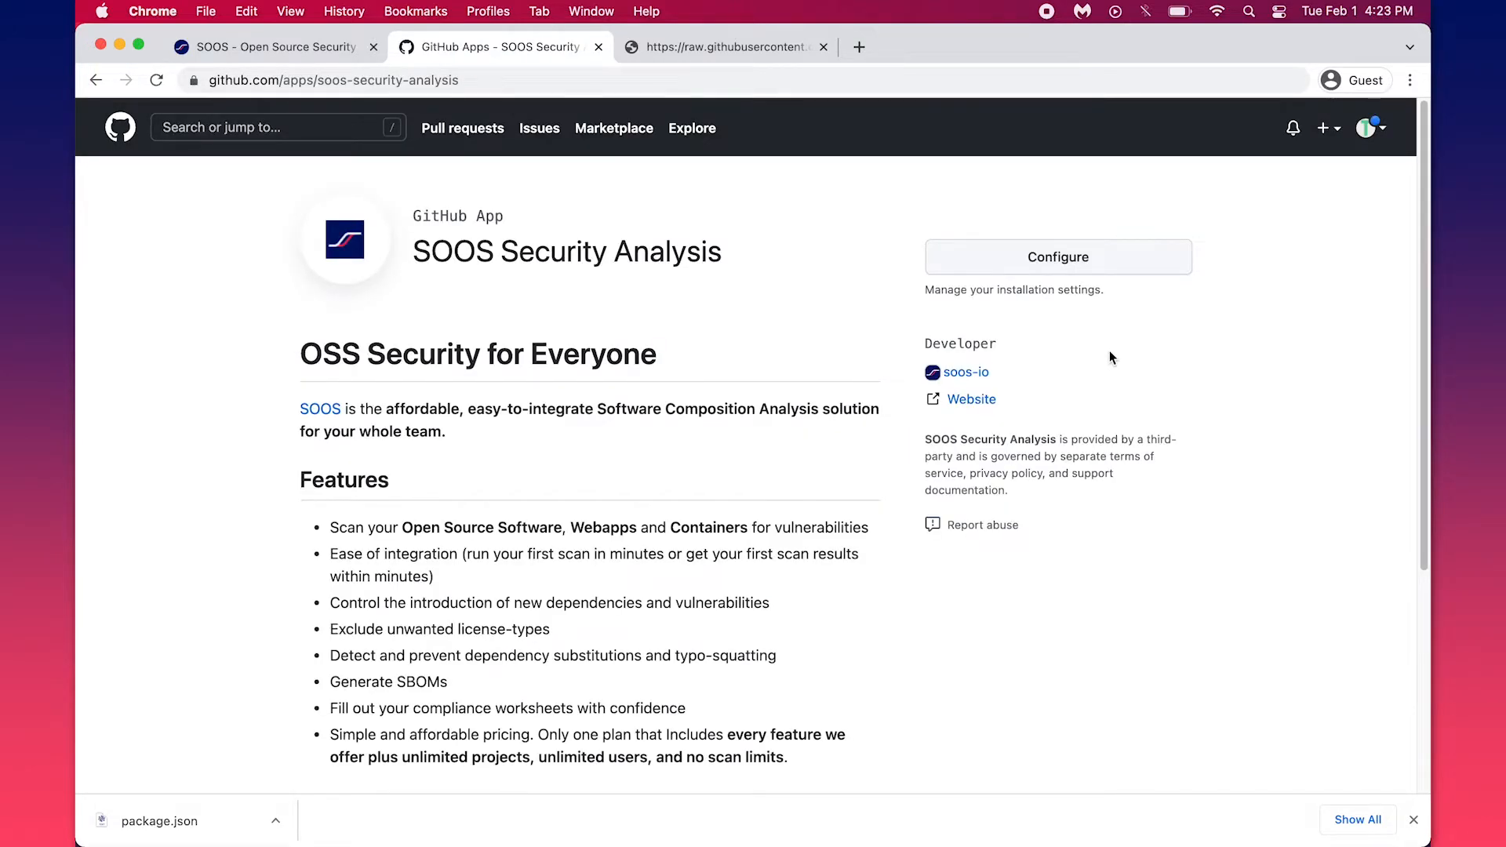
Save the SOOS Security Analysis installation with access to all repositories
click(1056, 255)
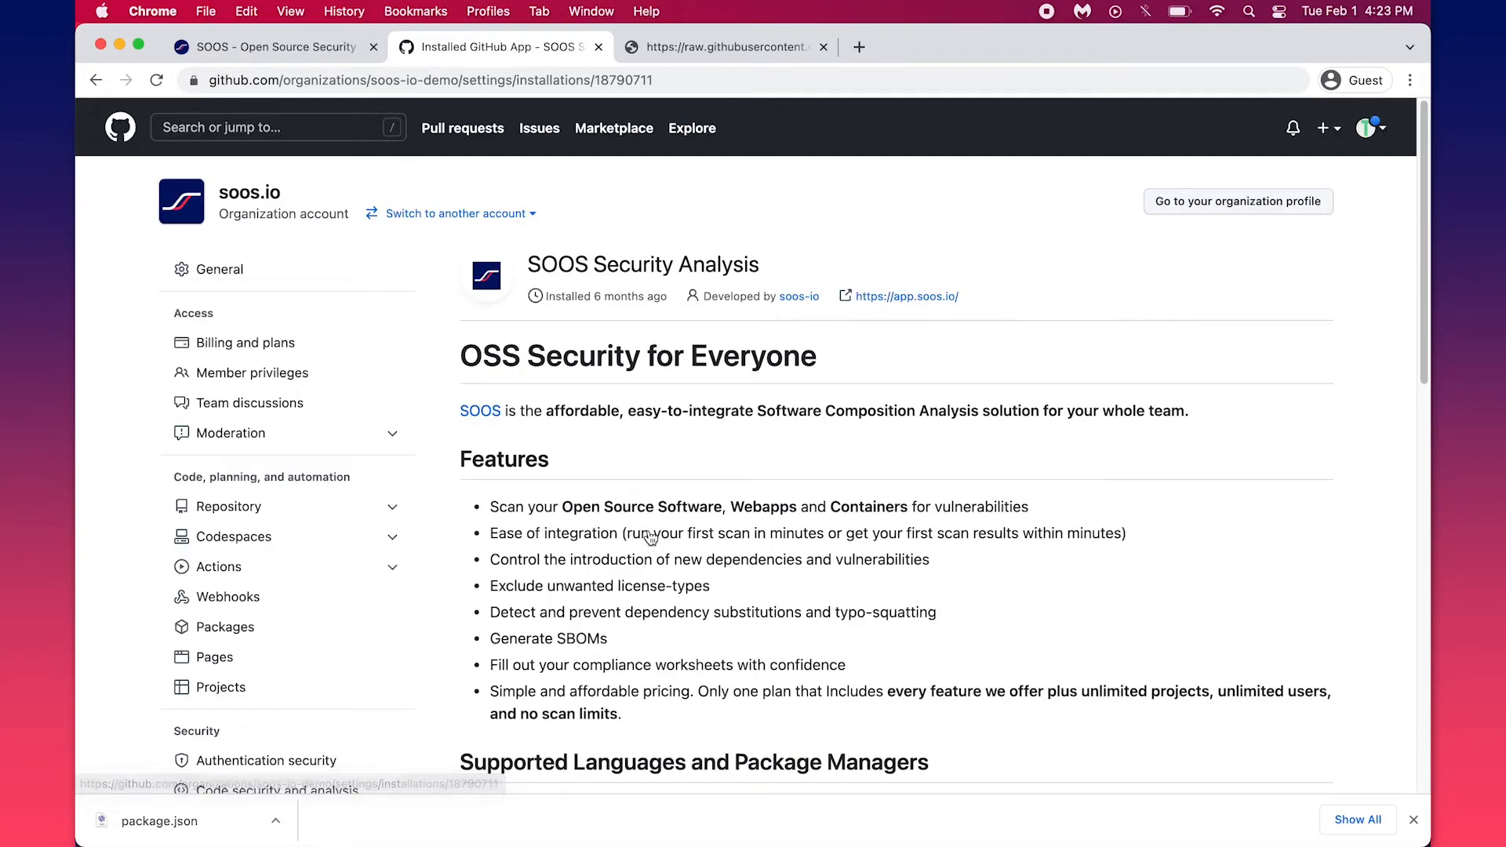
scroll(down, 3)
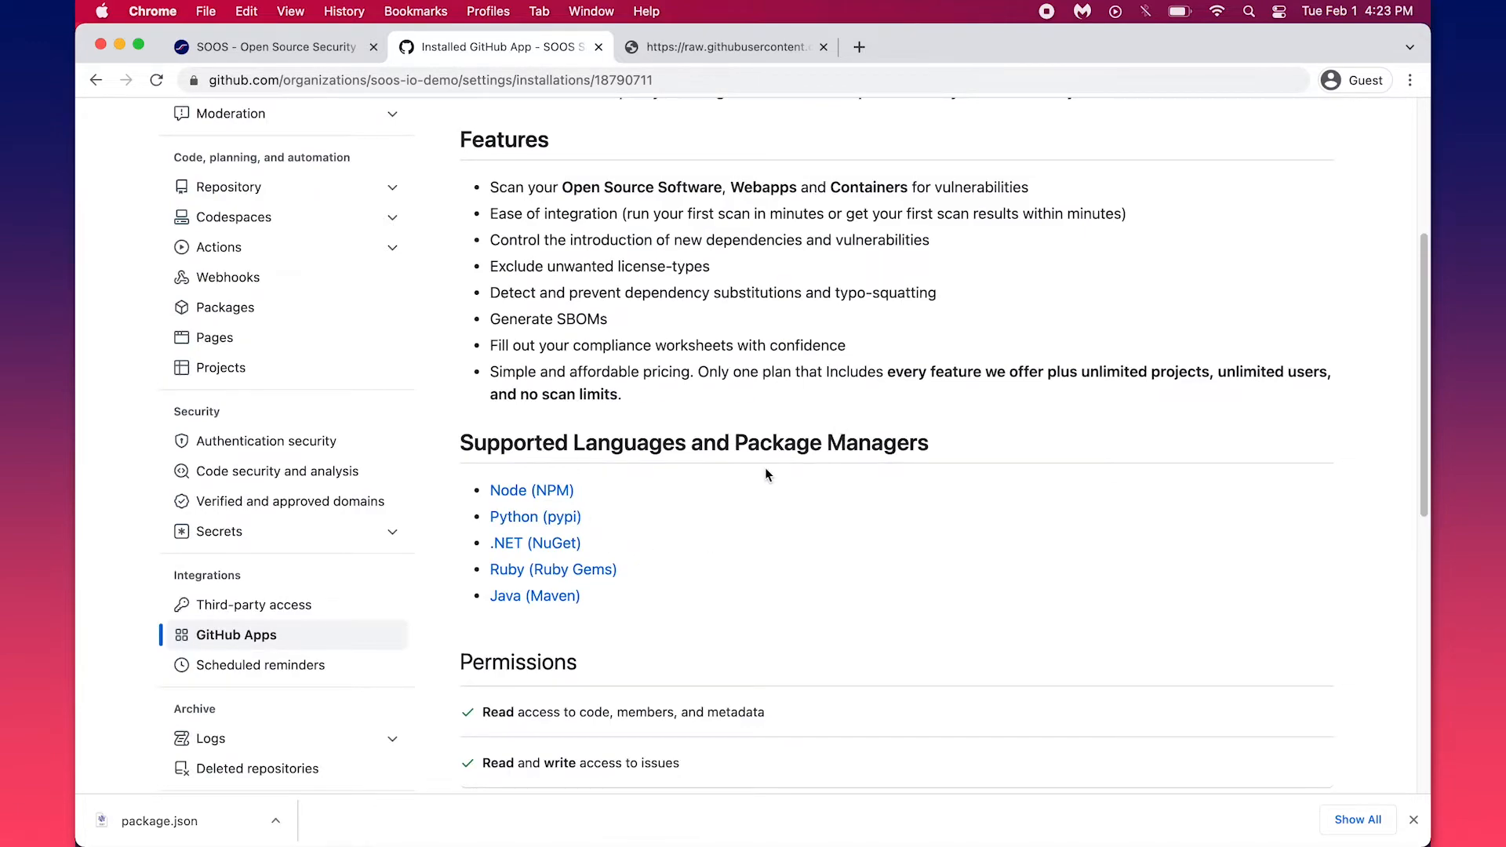
scroll(down, 3)
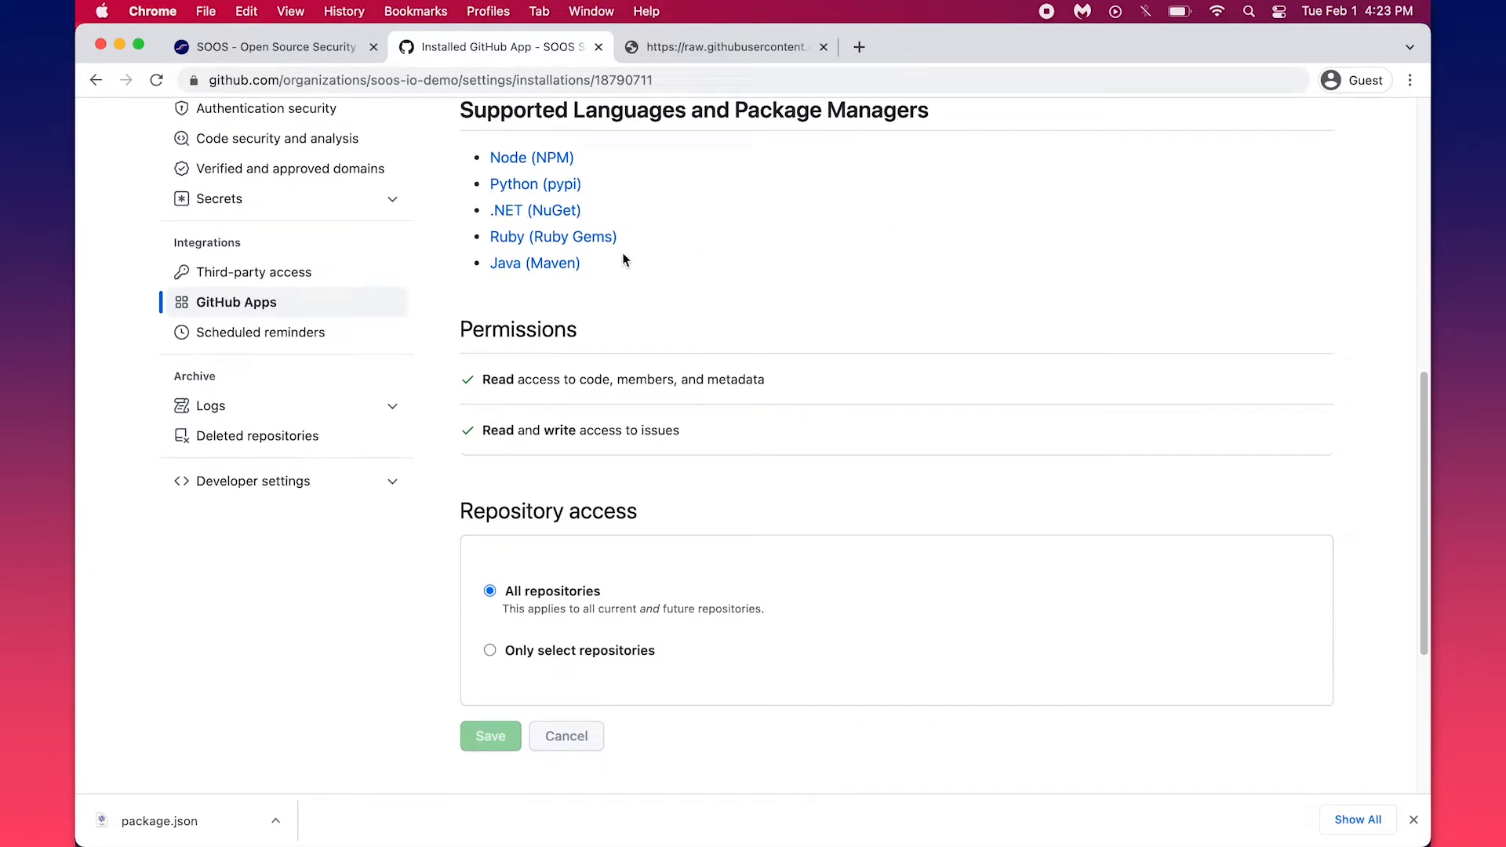
scroll(down, 3)
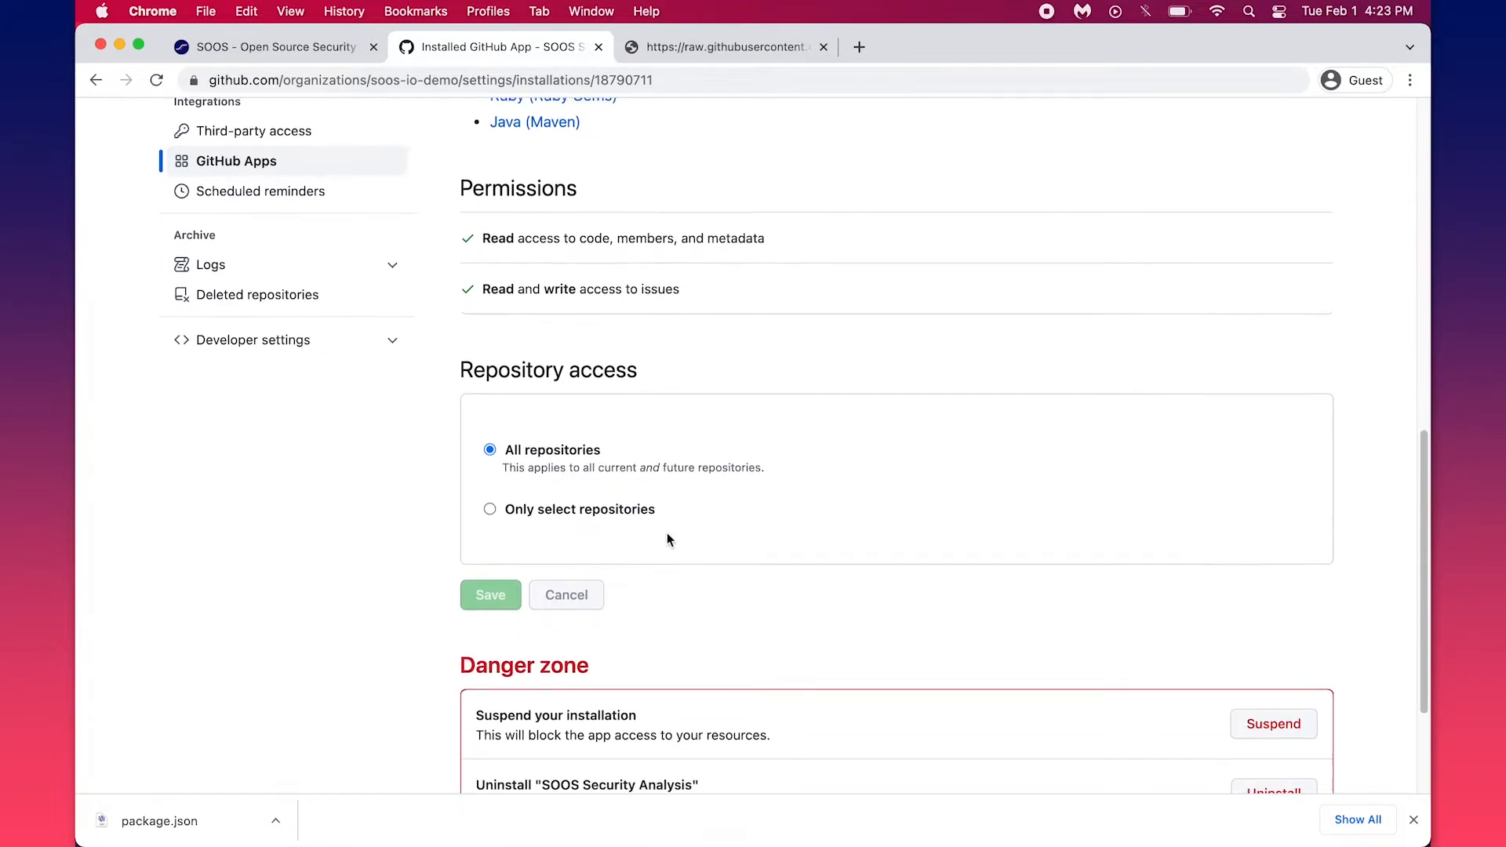
click(489, 508)
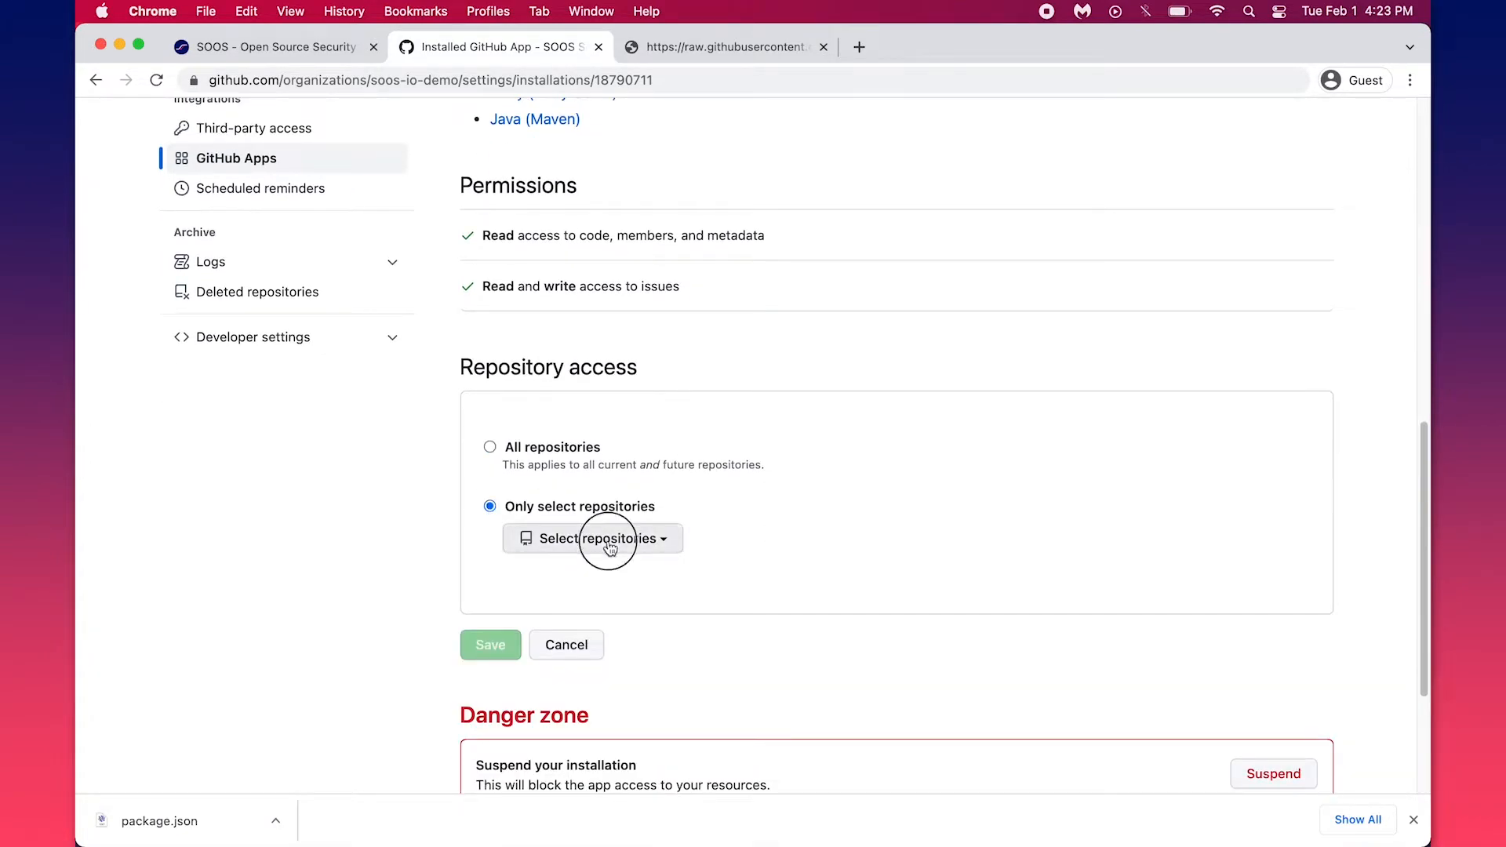
click(593, 538)
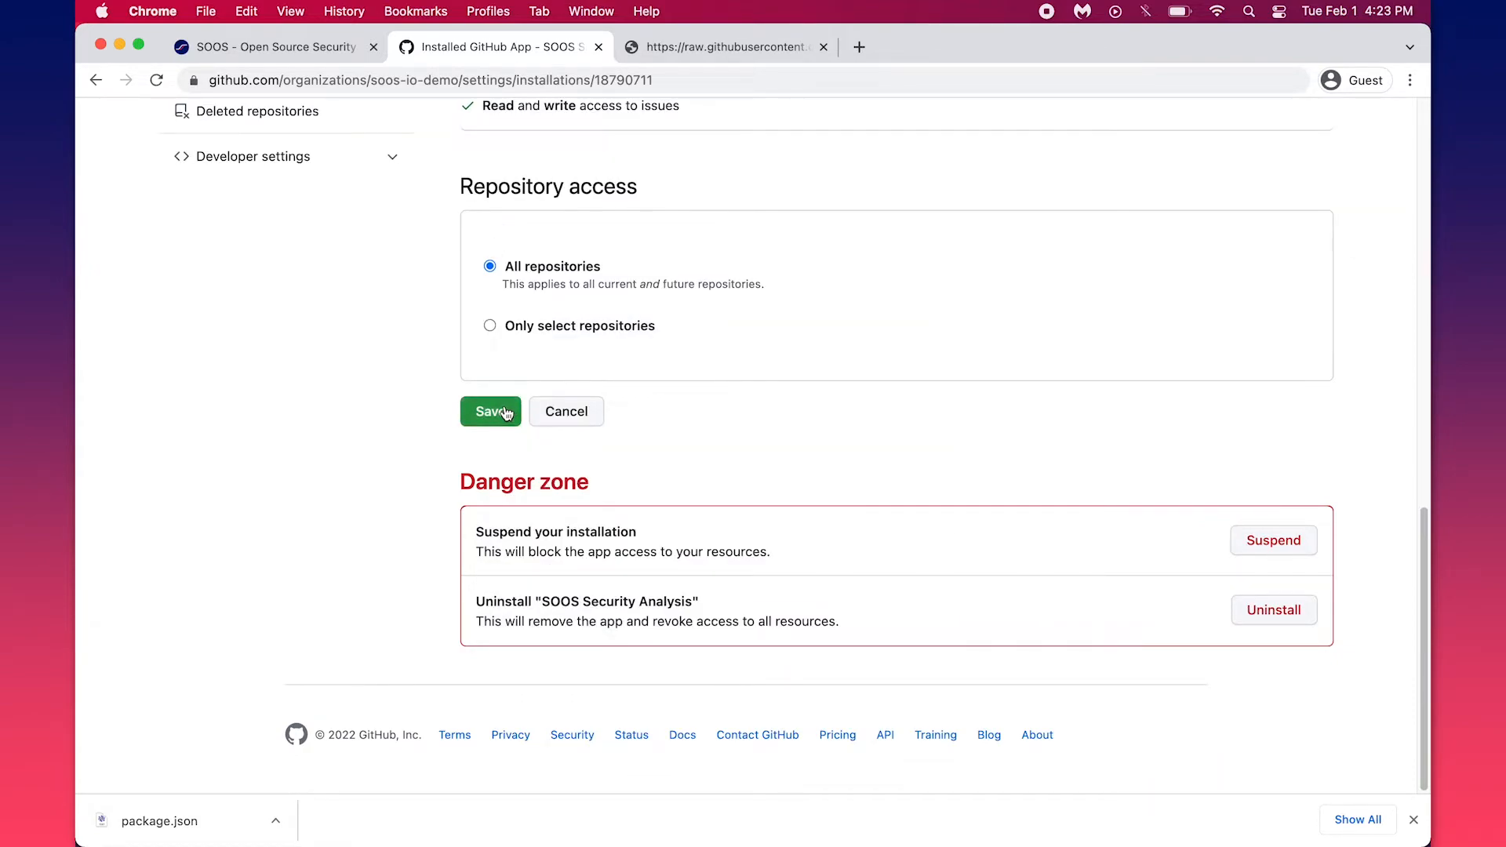
click(490, 411)
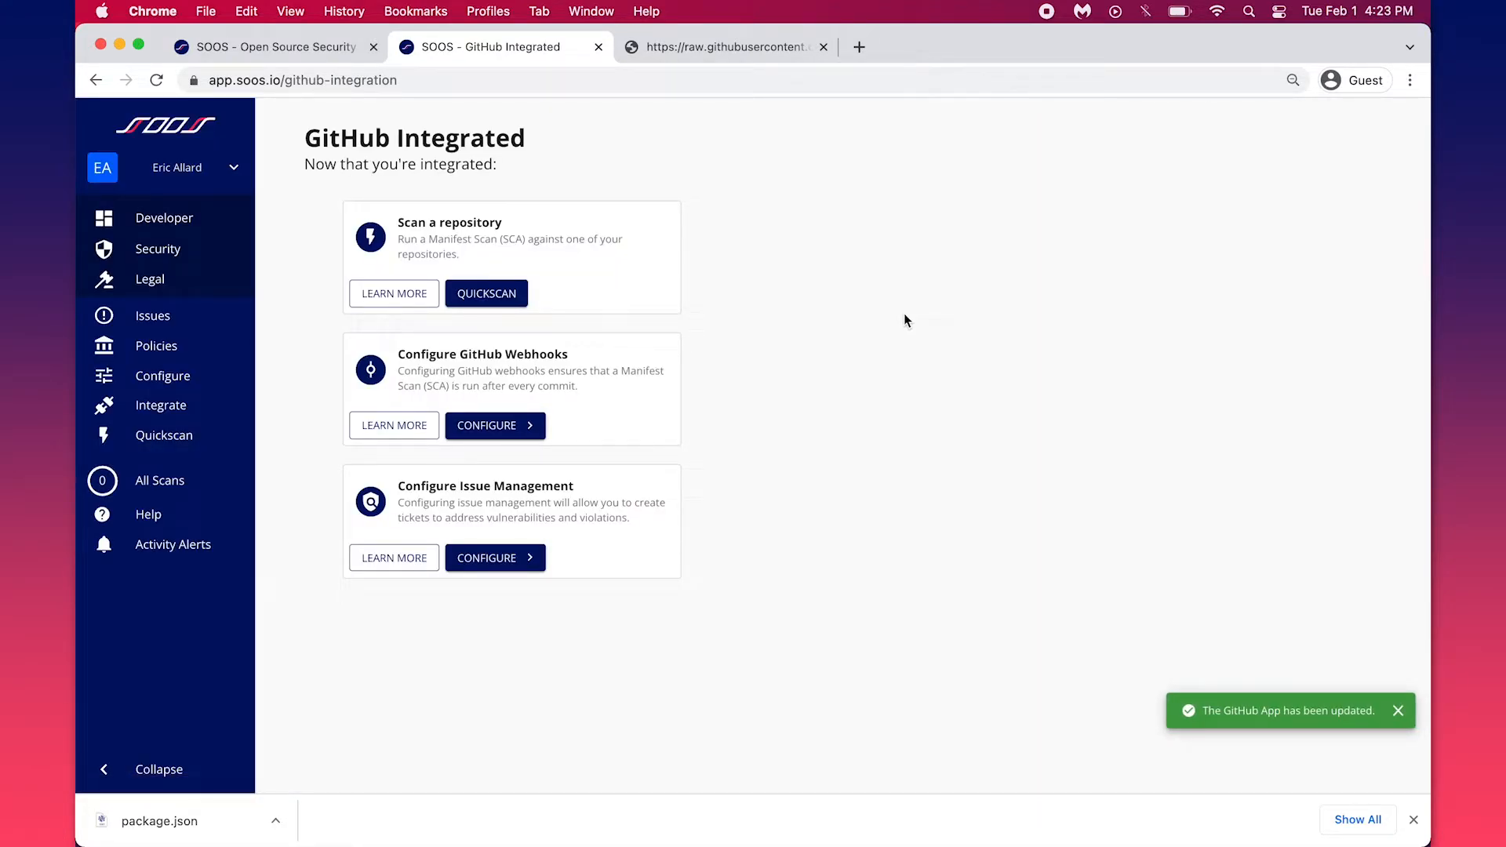
Run a QuickScan analysis on the my-ruby-app (main) repository
click(486, 294)
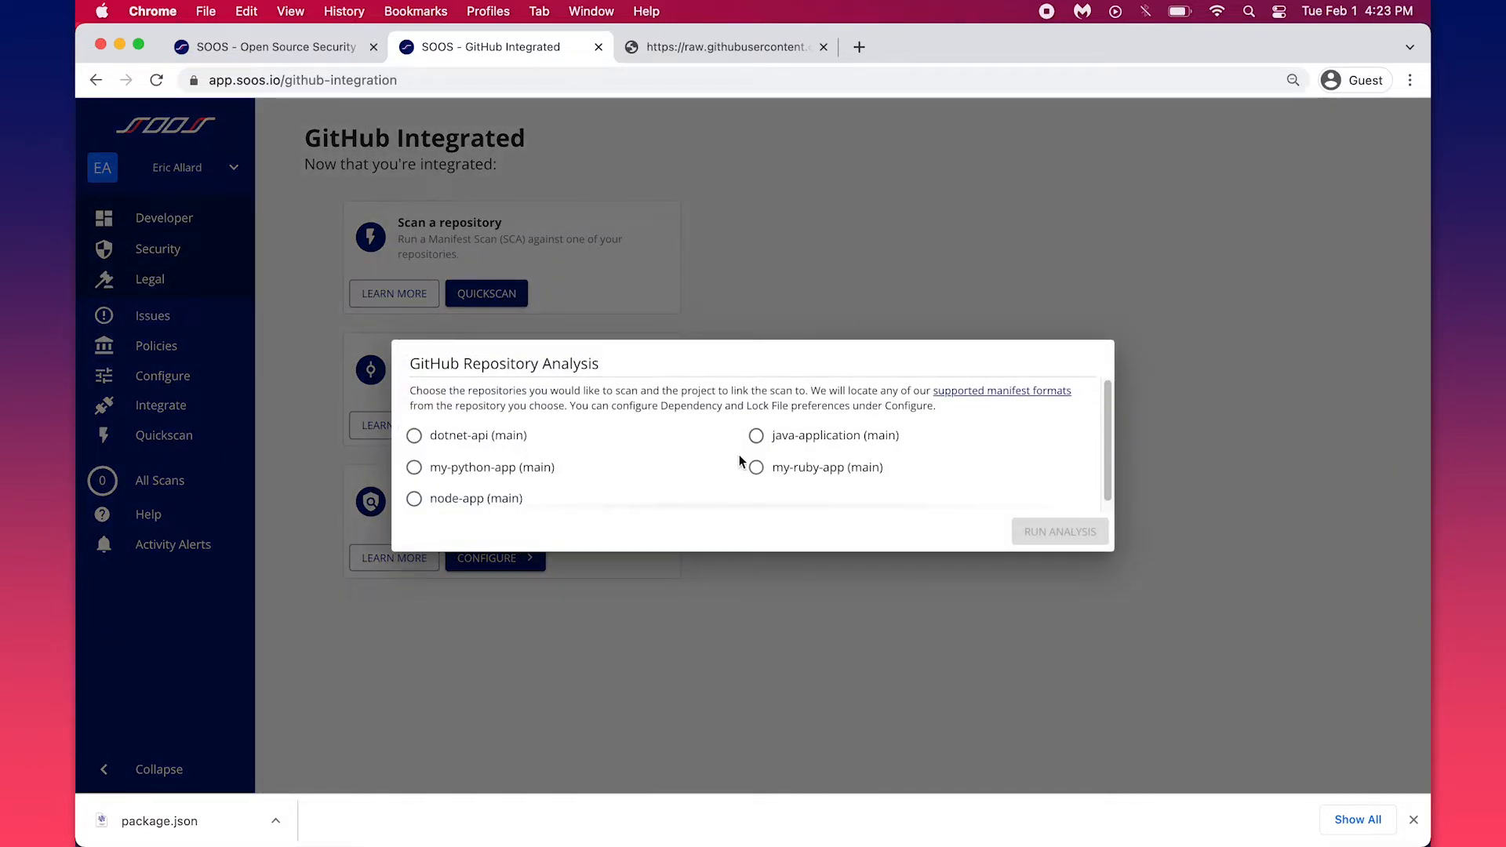
click(756, 468)
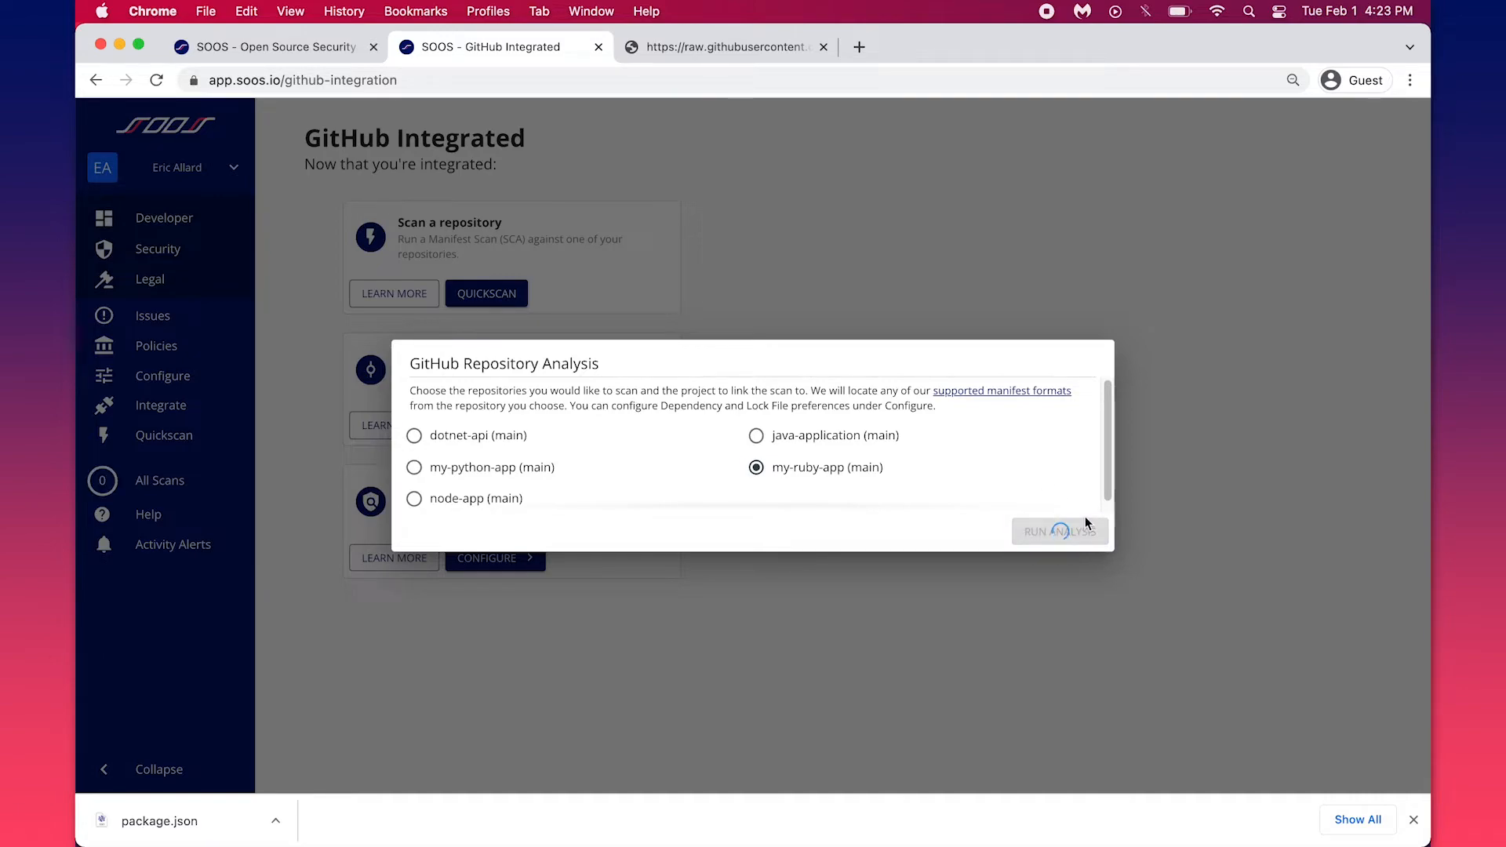
click(1059, 532)
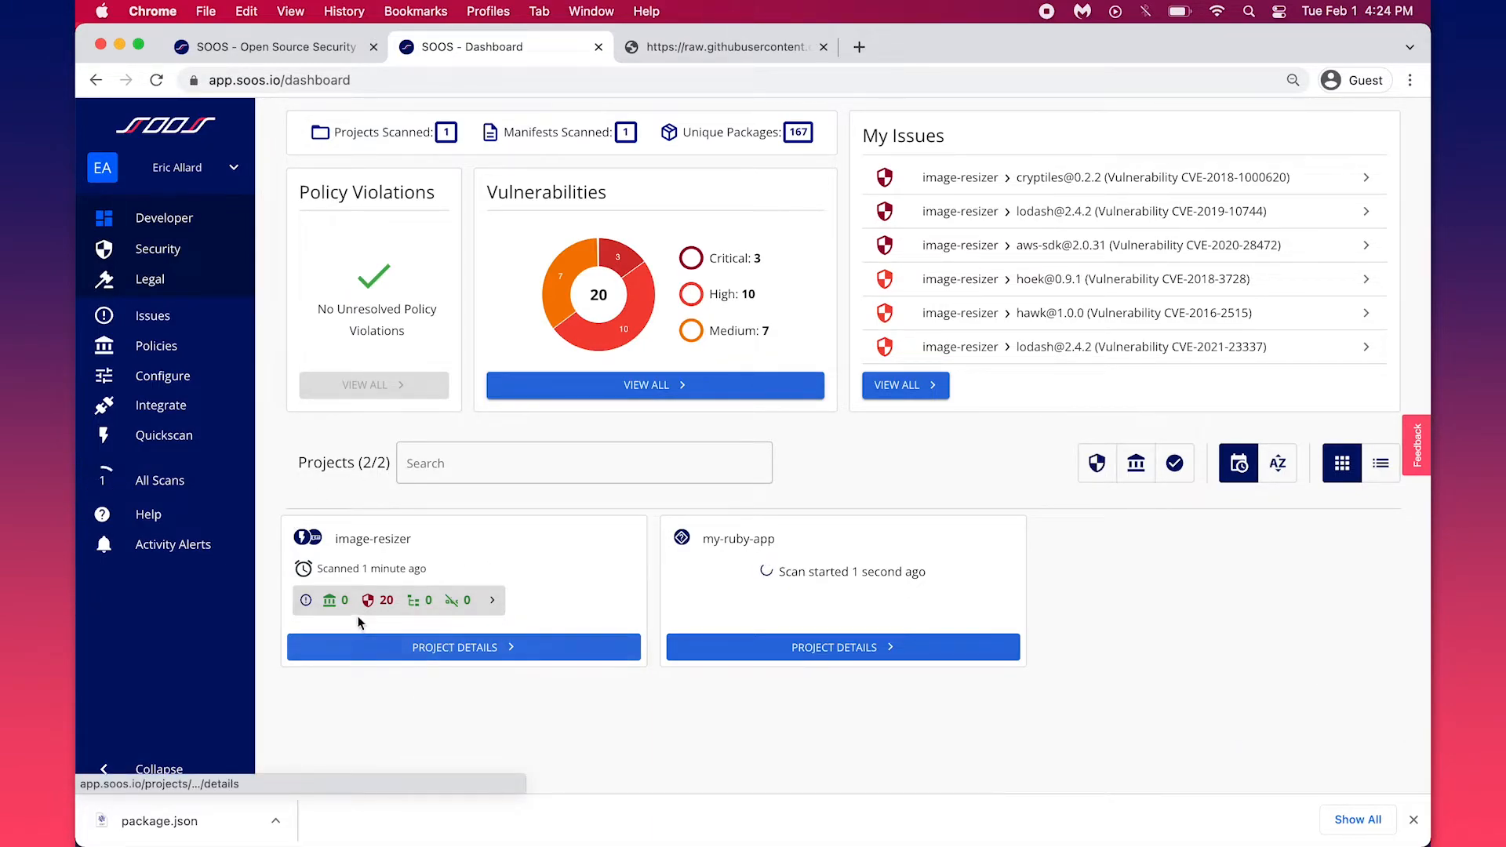
mouse_move(329, 601)
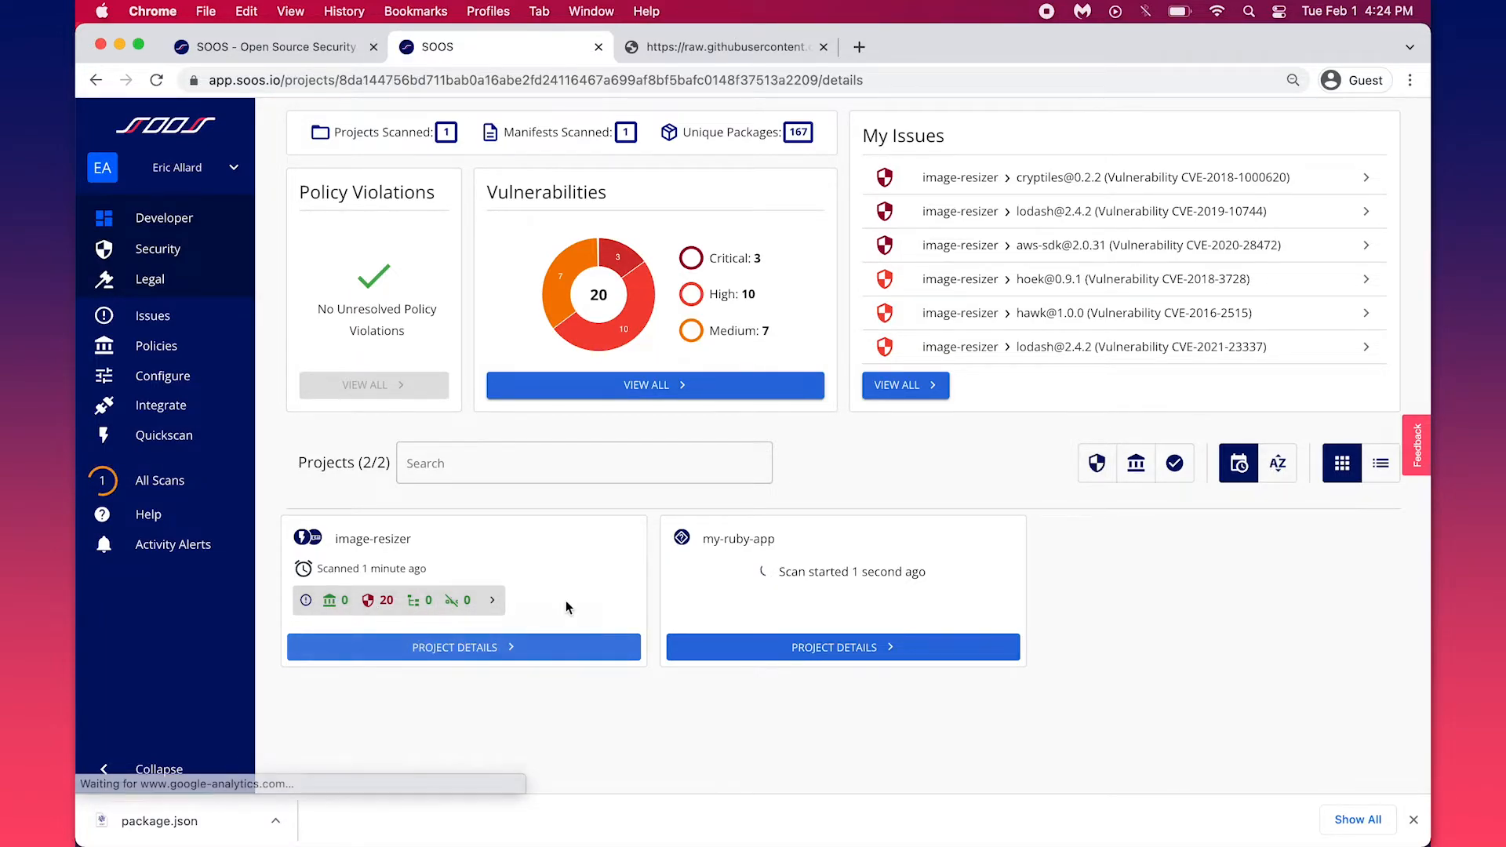
click(464, 646)
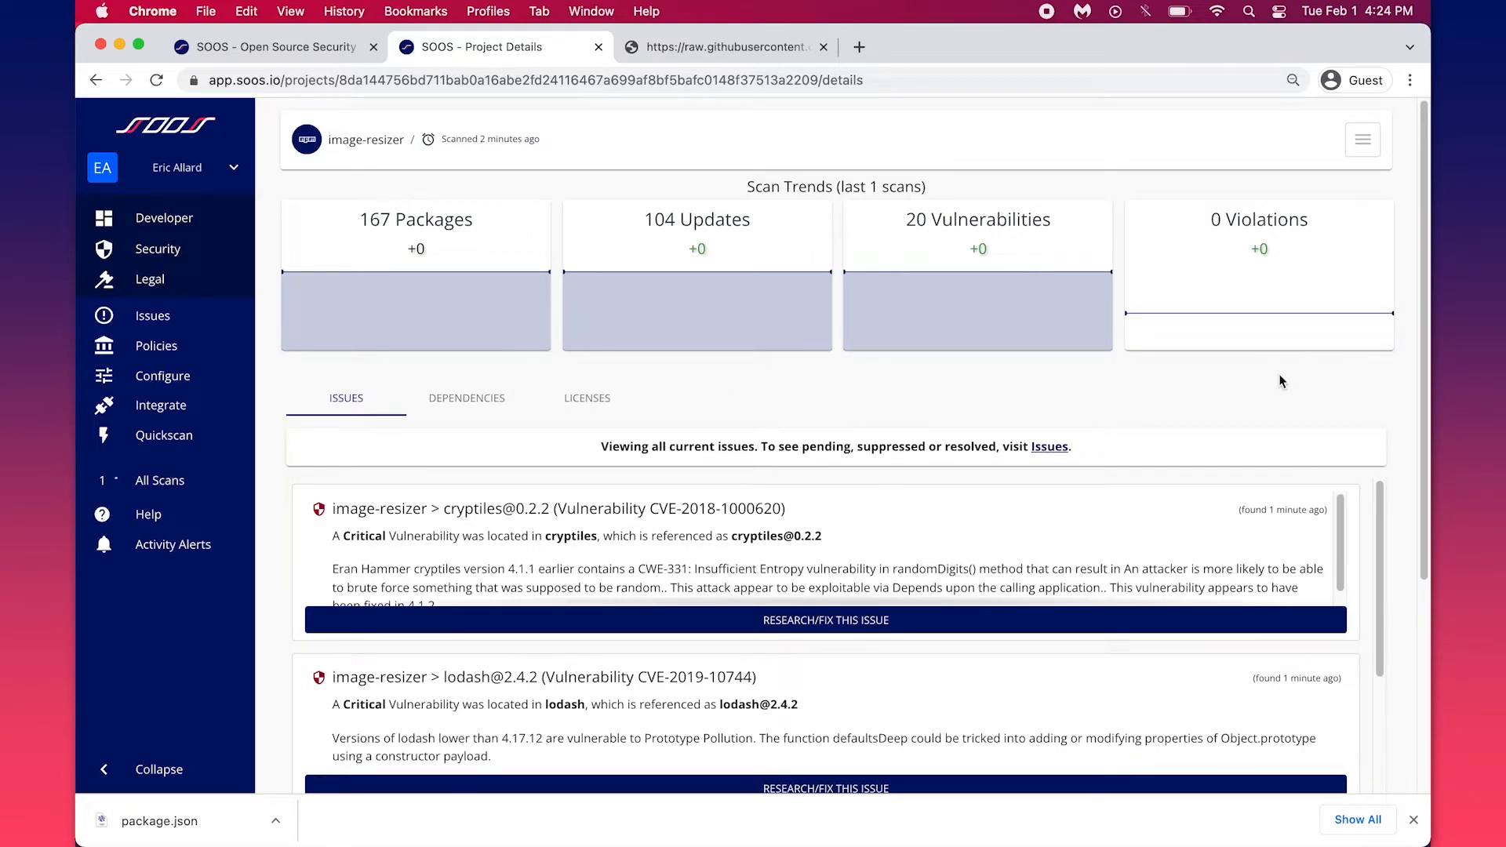
scroll(down, 3)
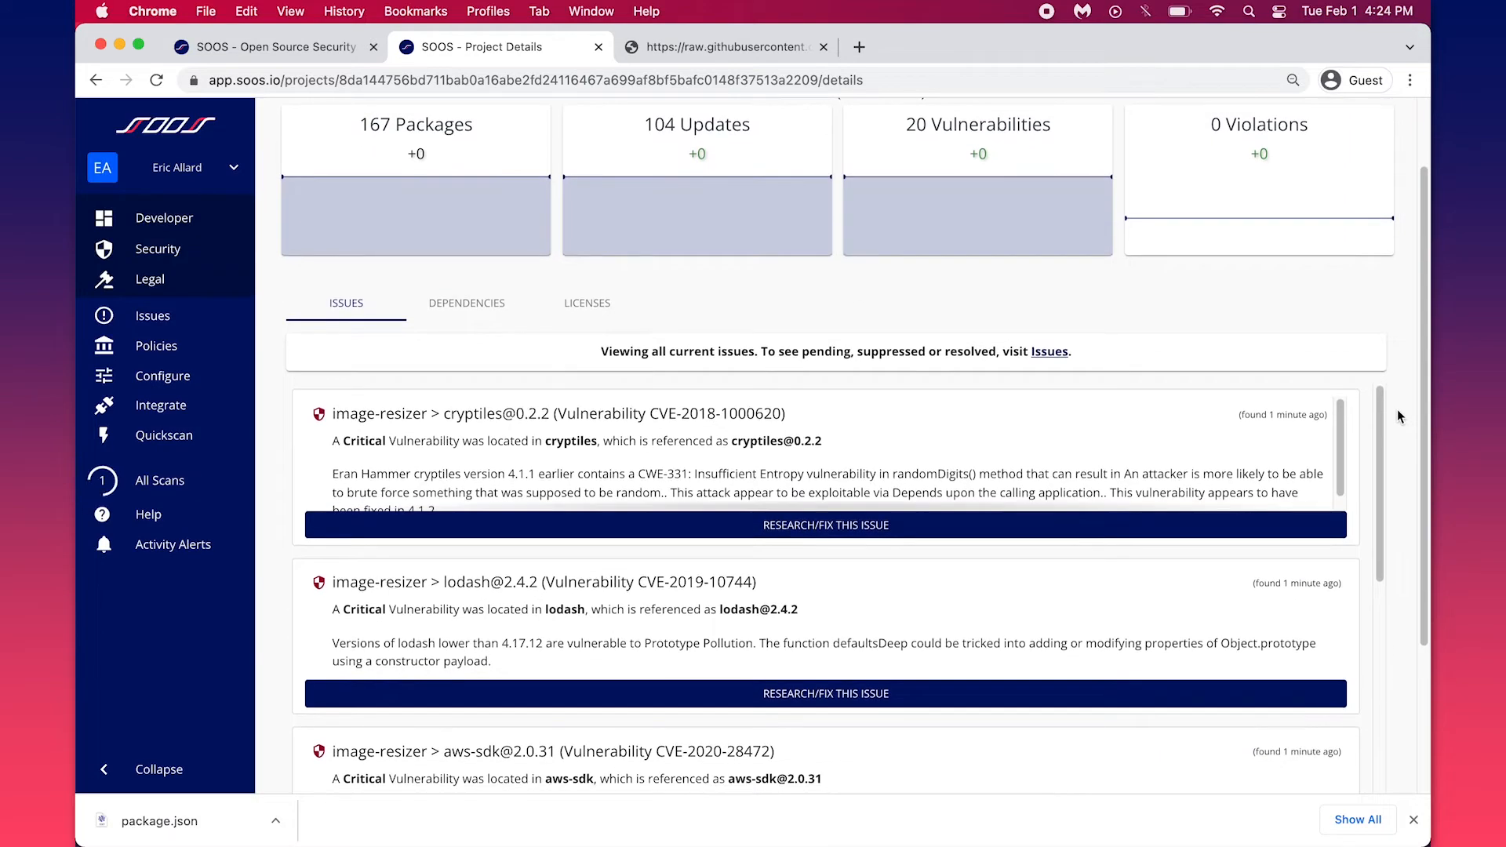
scroll(down, 3)
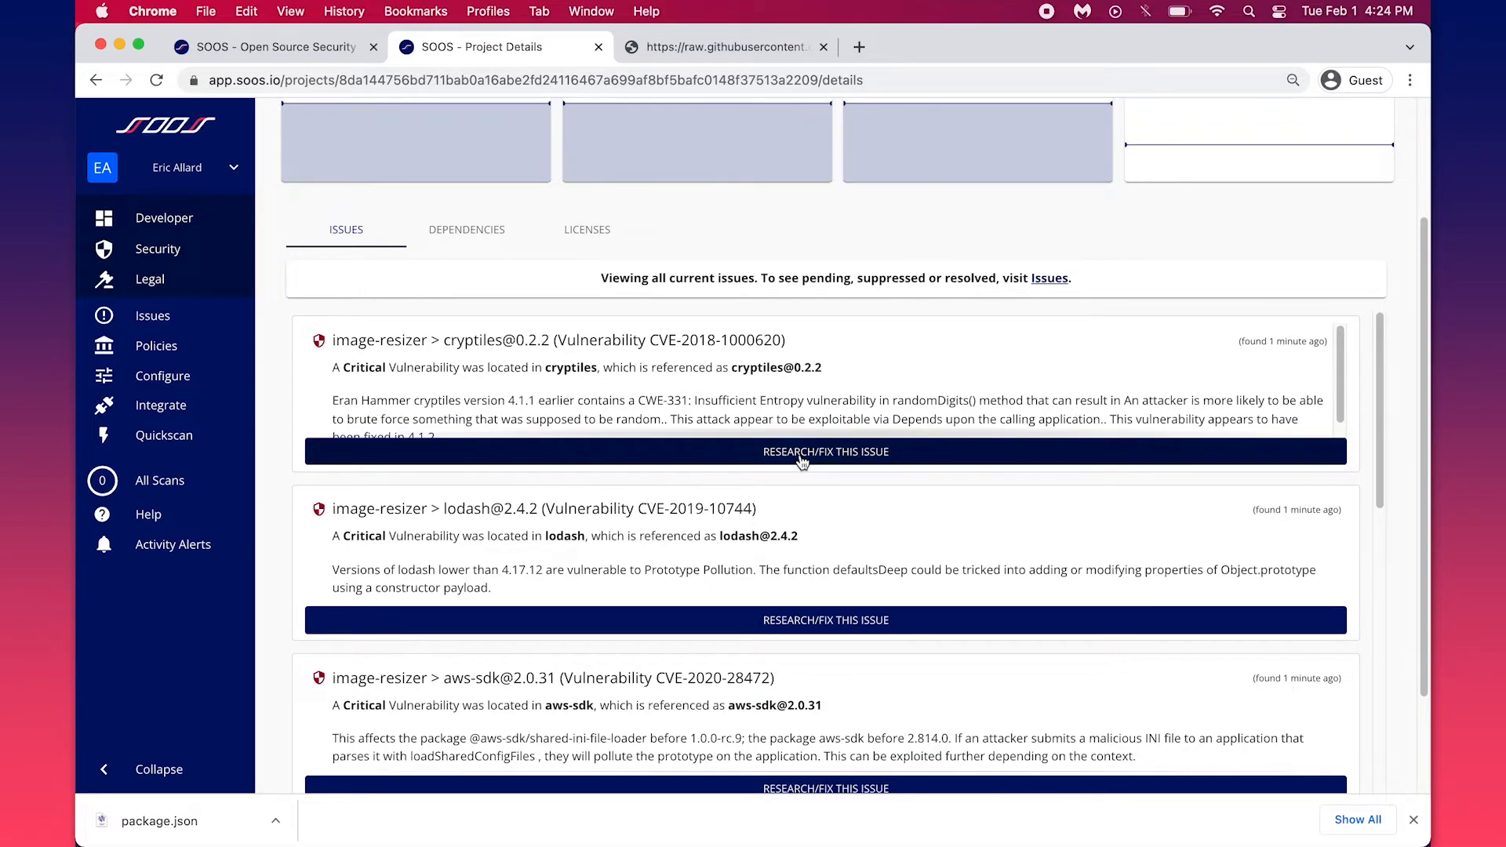
click(823, 452)
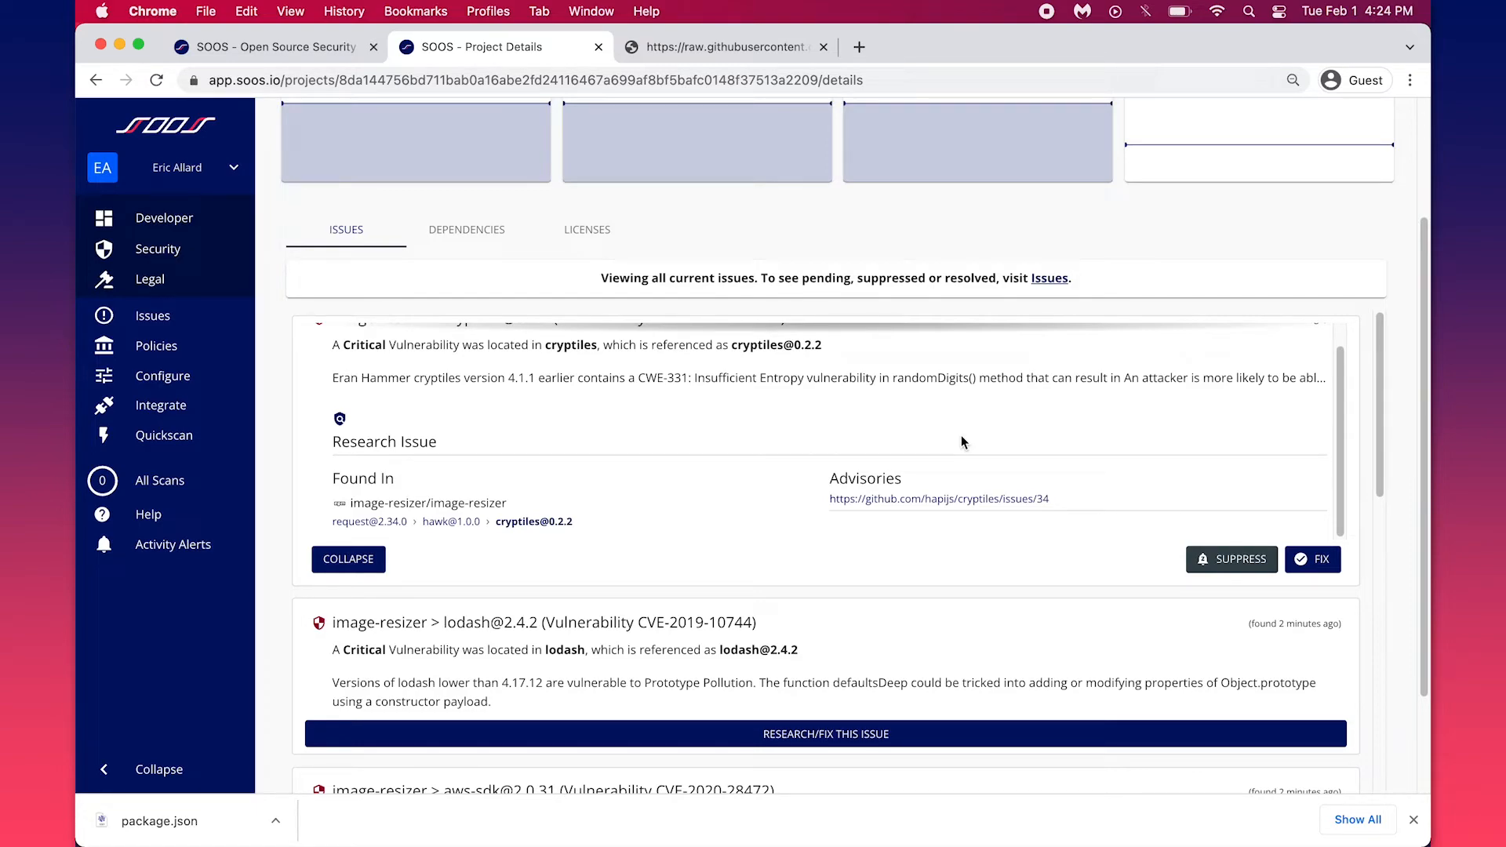
mouse_move(1318, 563)
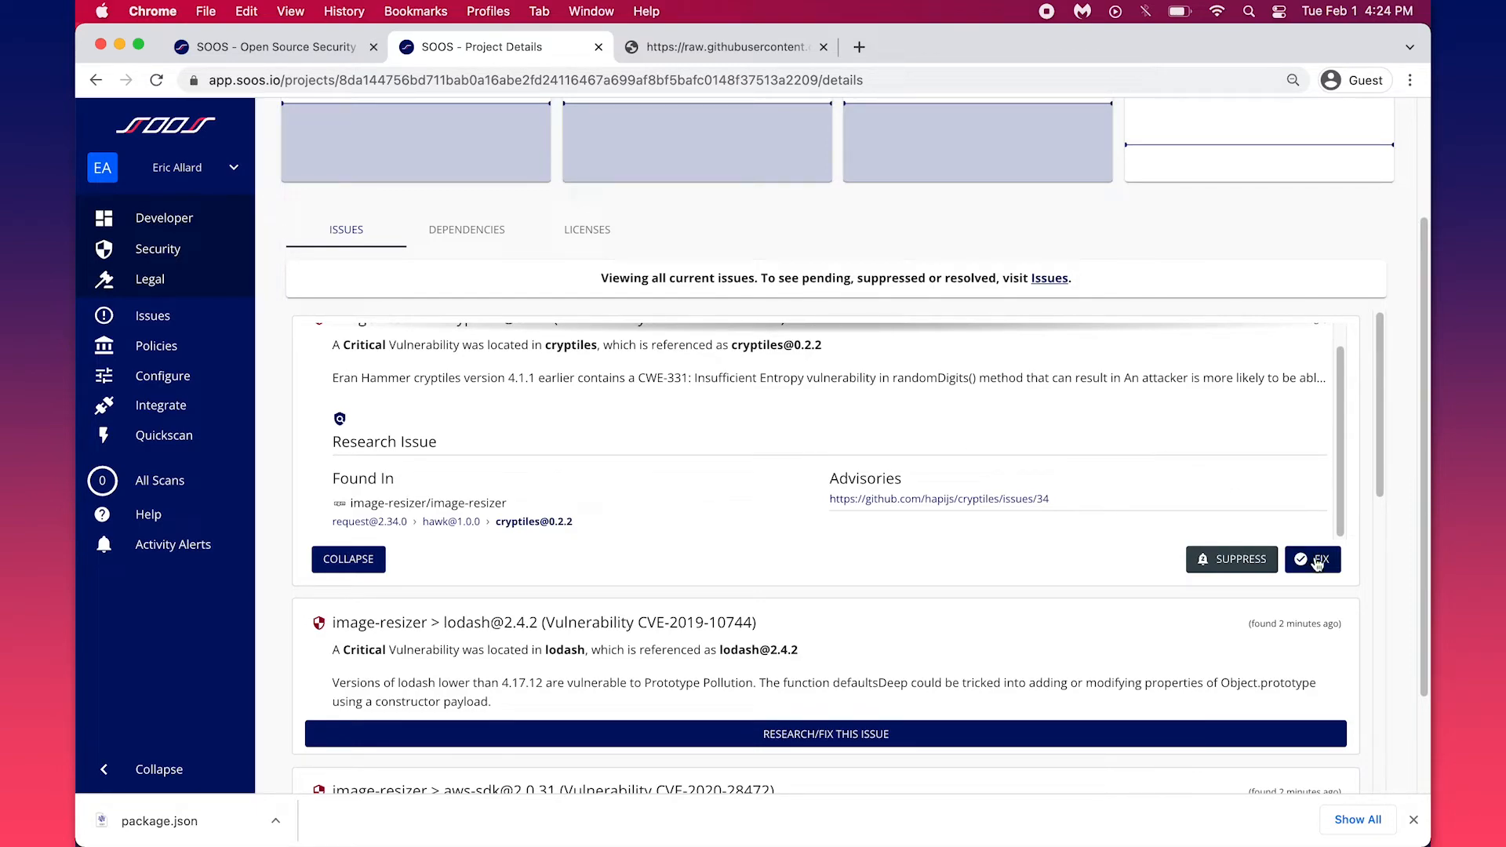
click(1312, 559)
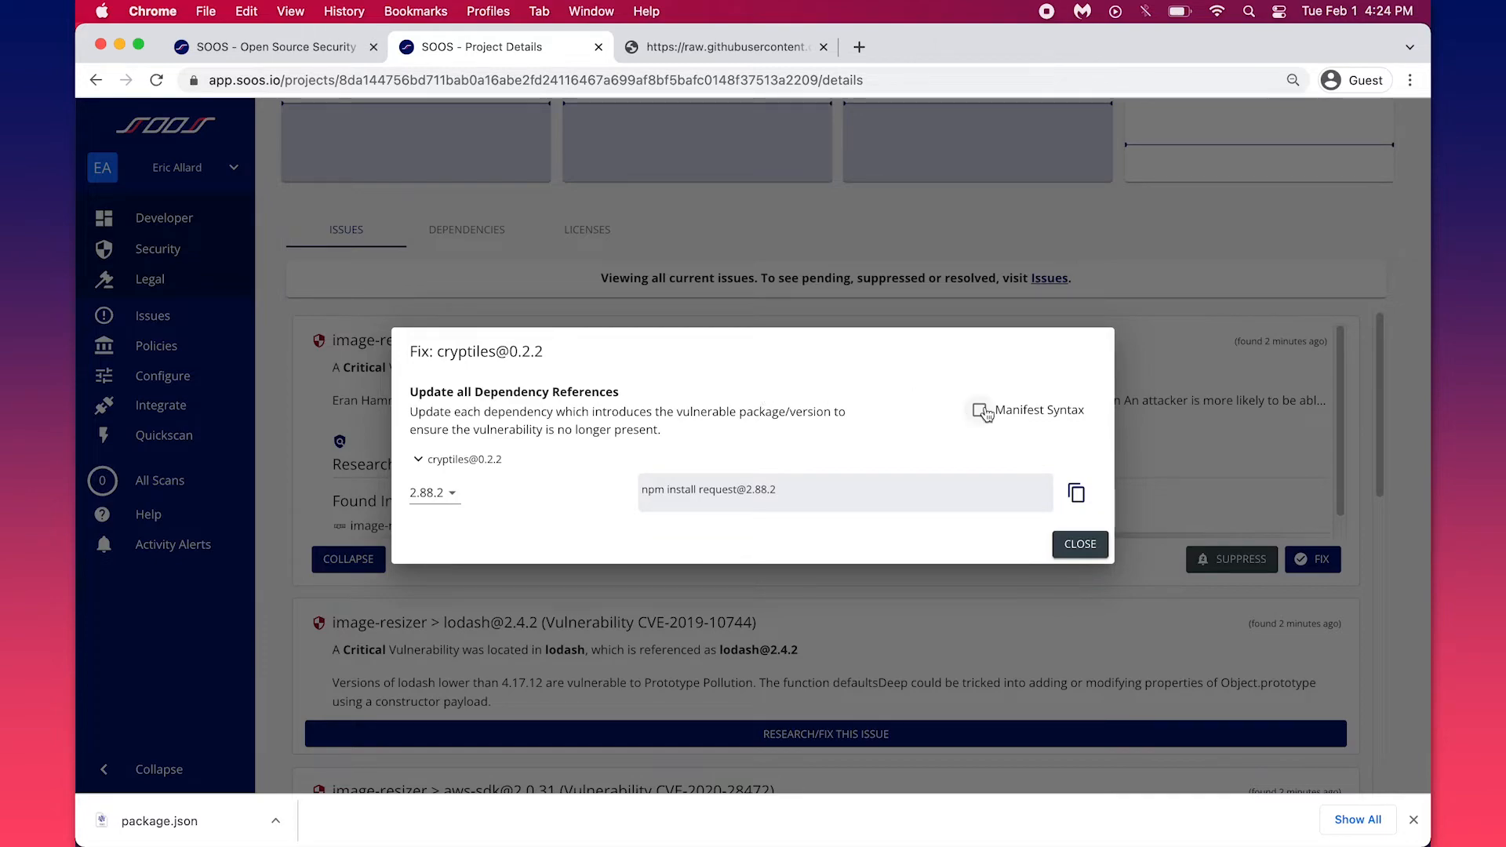
click(979, 409)
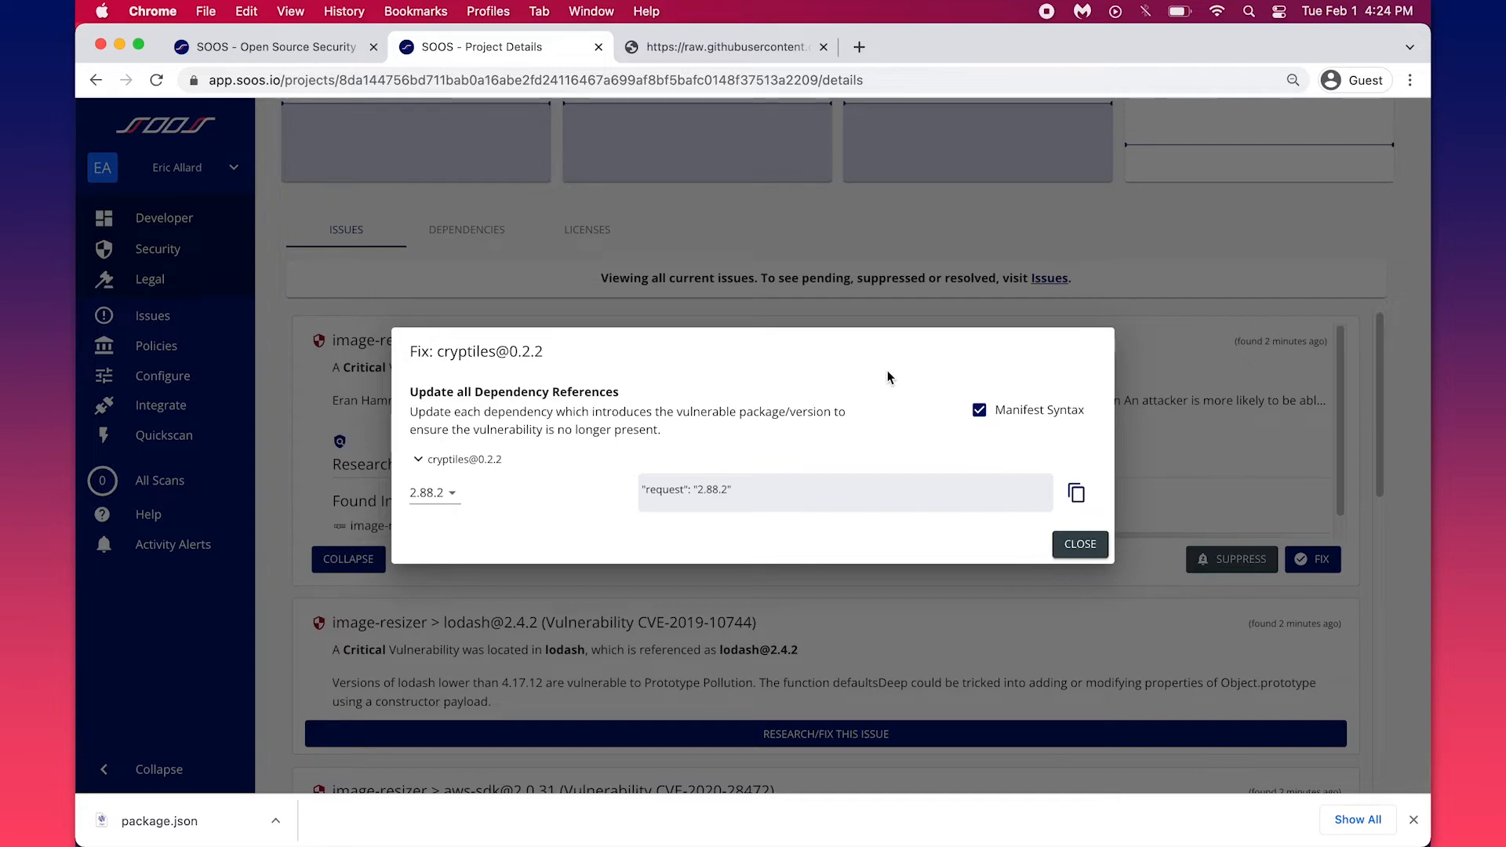
mouse_move(838, 407)
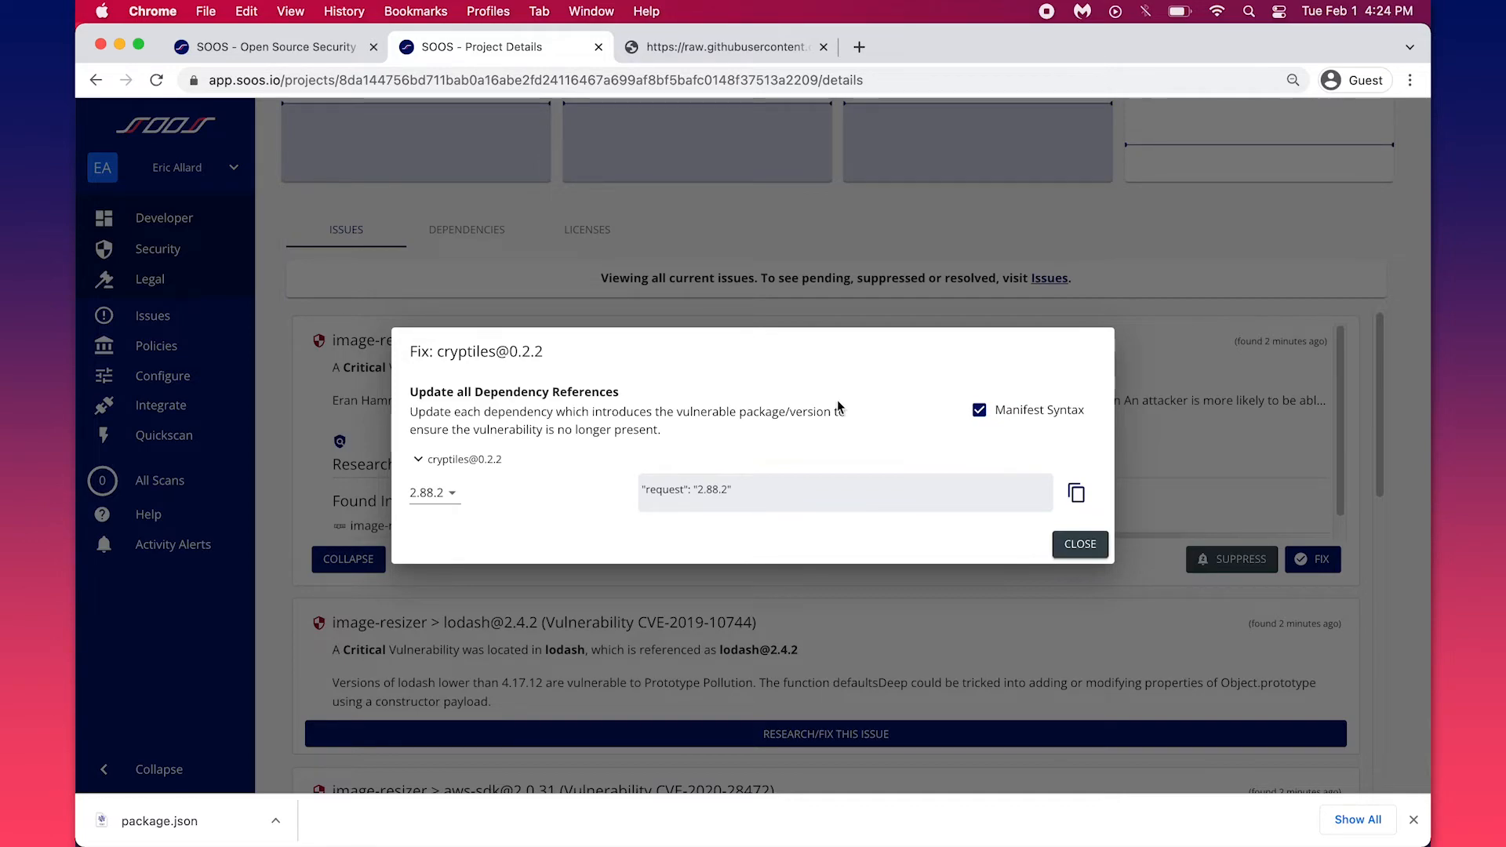
click(1079, 544)
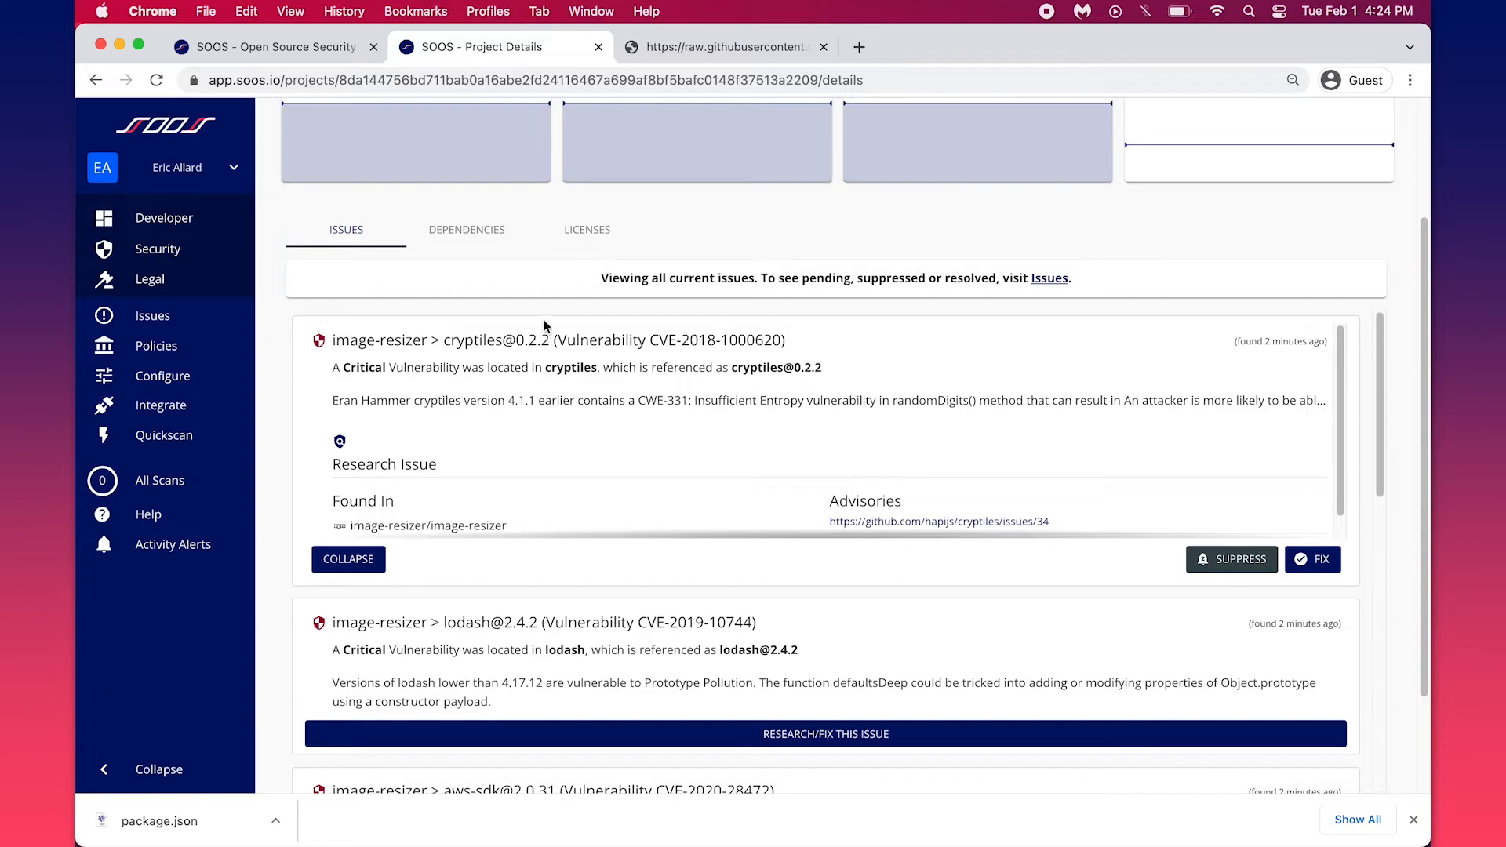
Review dependencies and the Apache-2.0 (5) license details, then go to Governance policies
click(466, 229)
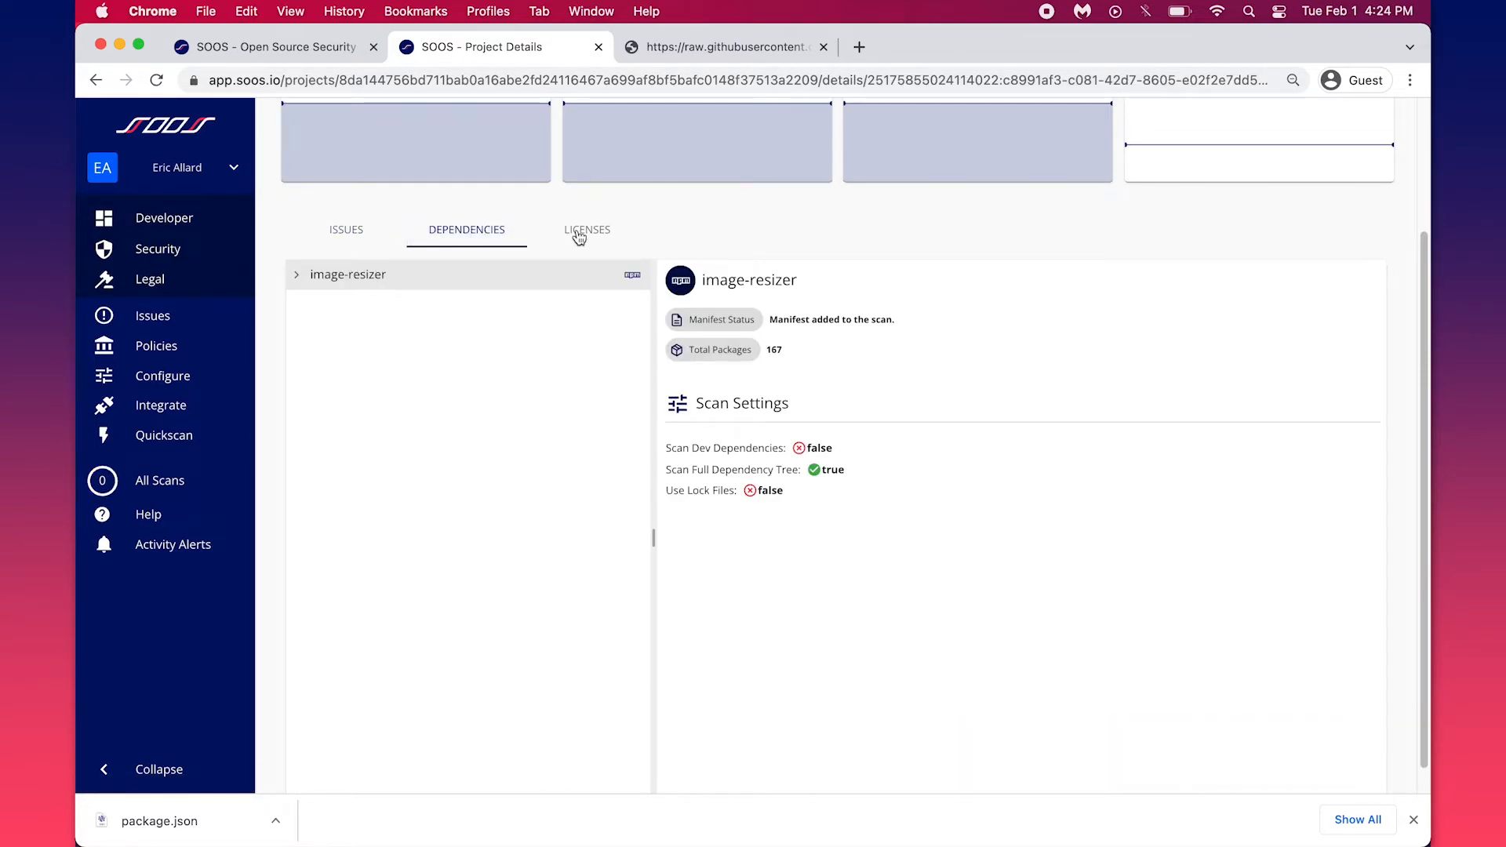
click(585, 229)
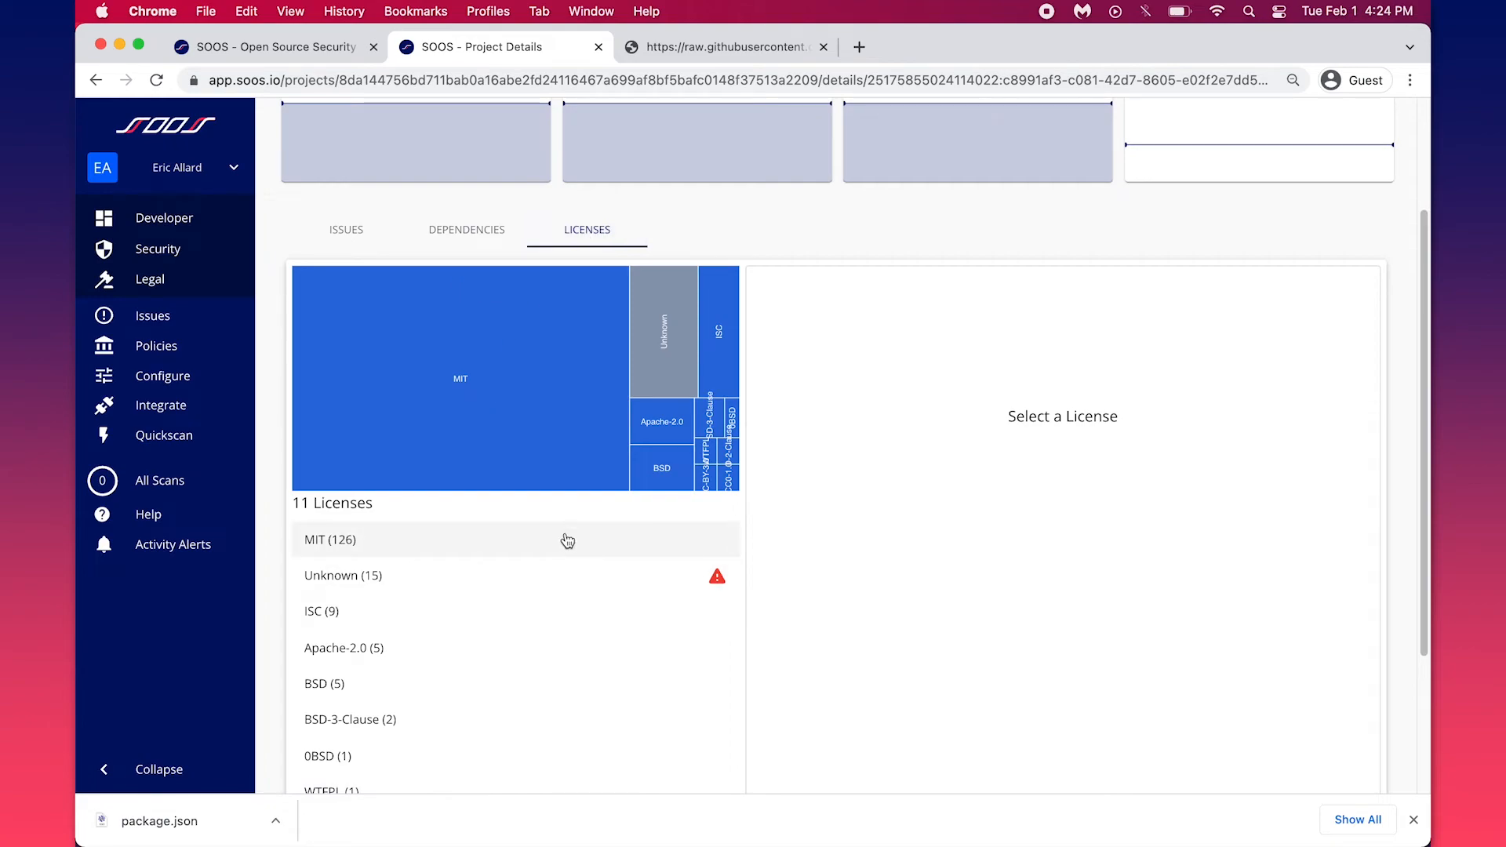
scroll(down, 3)
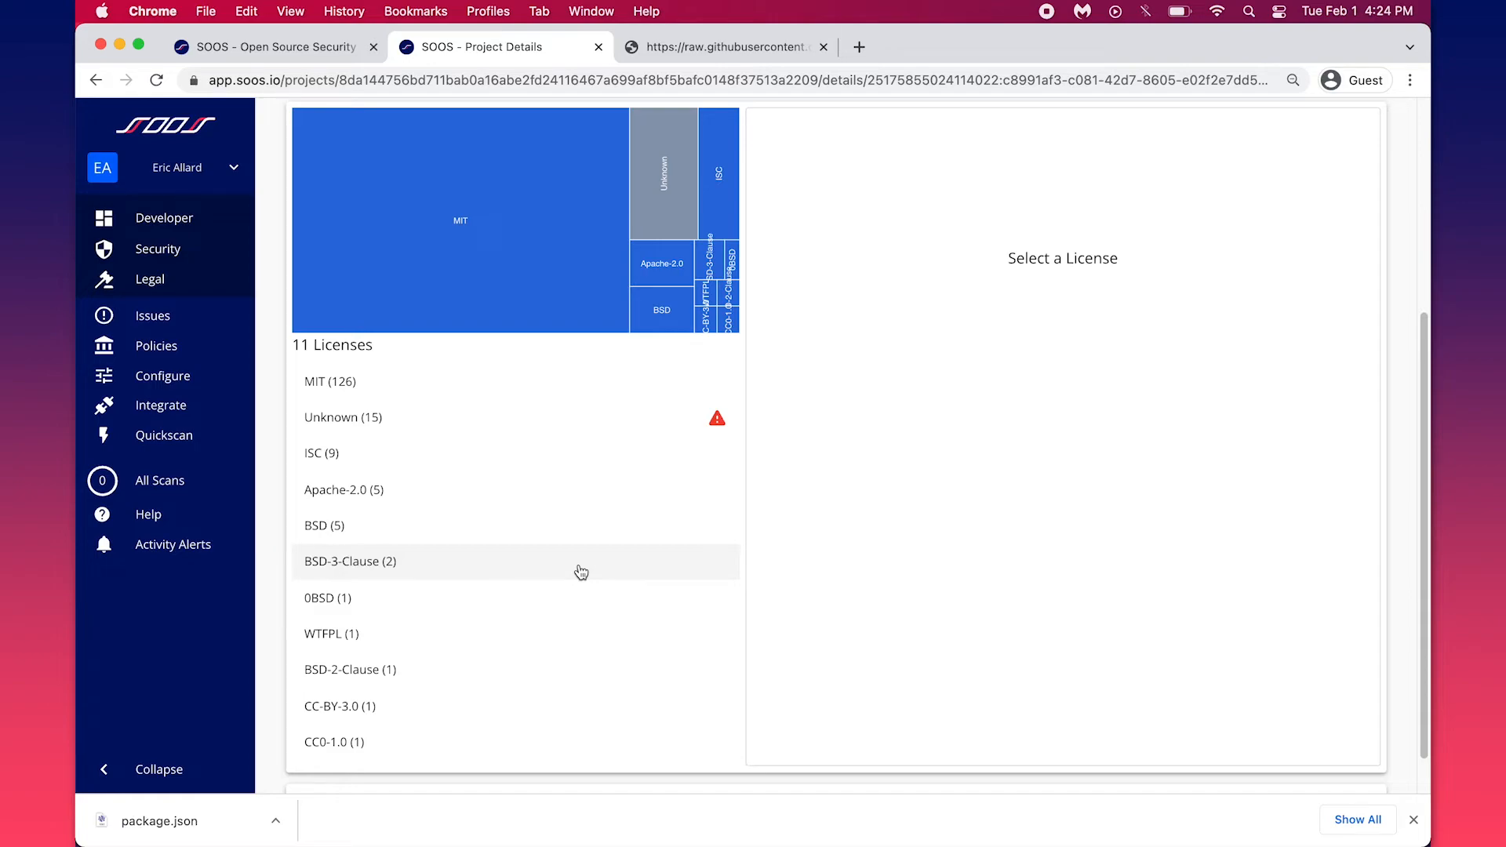
click(343, 489)
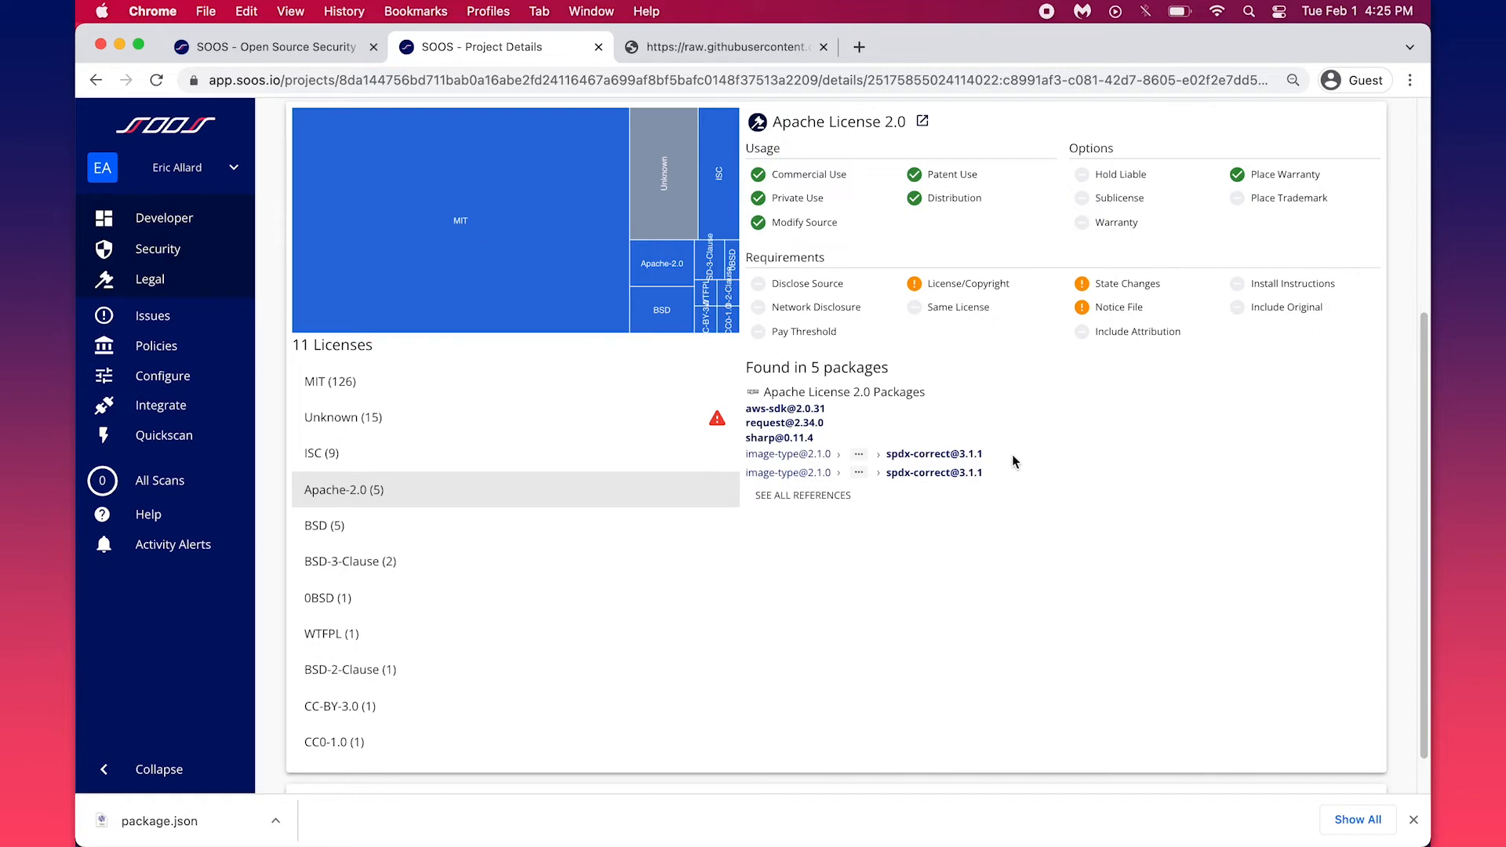
click(155, 345)
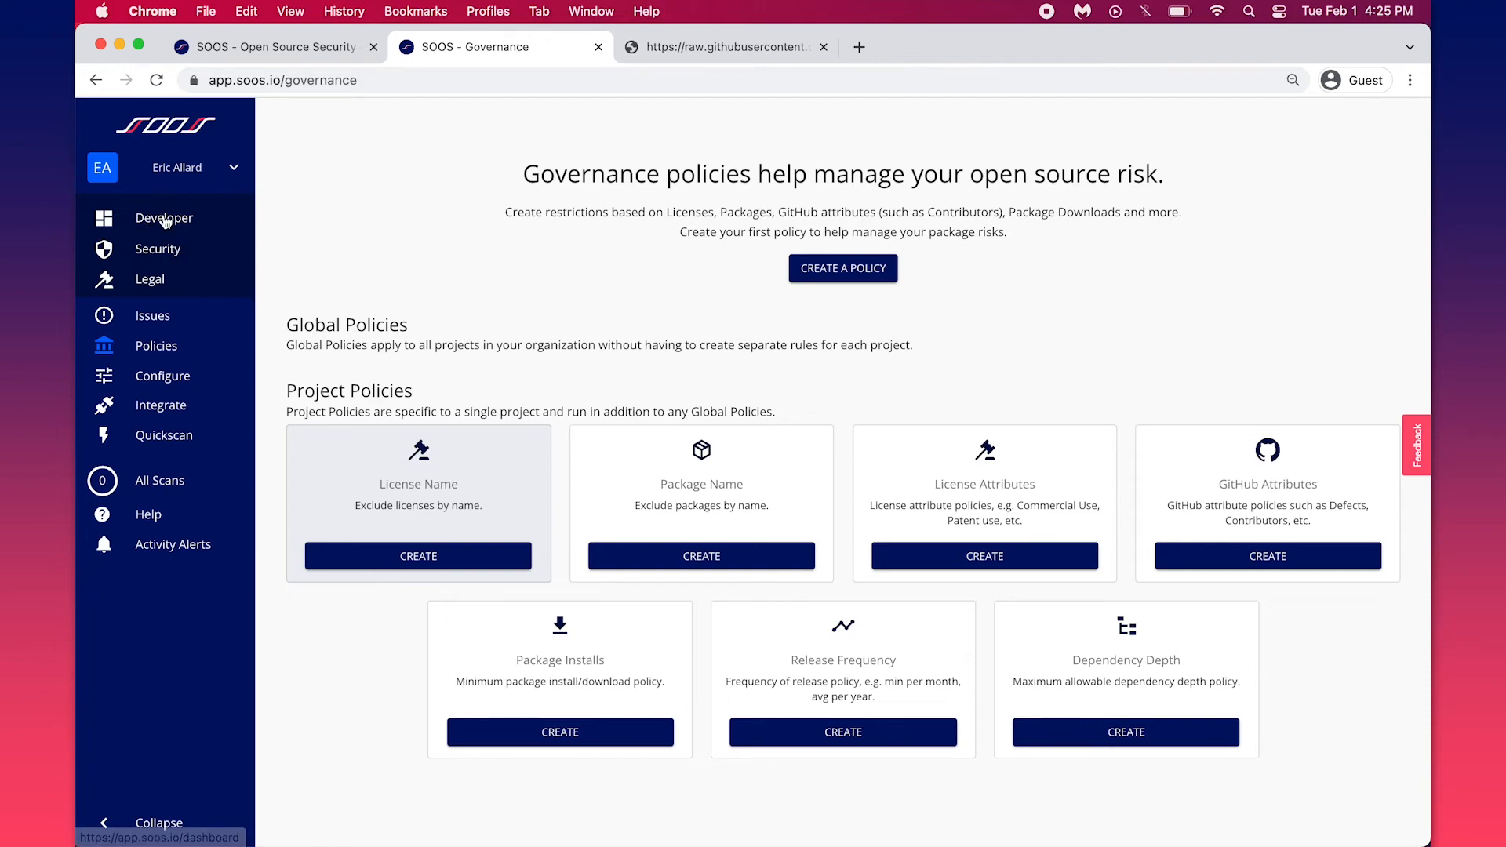
Return to the Developer dashboard listing my-ruby-app and image-resizer scan summaries
click(163, 218)
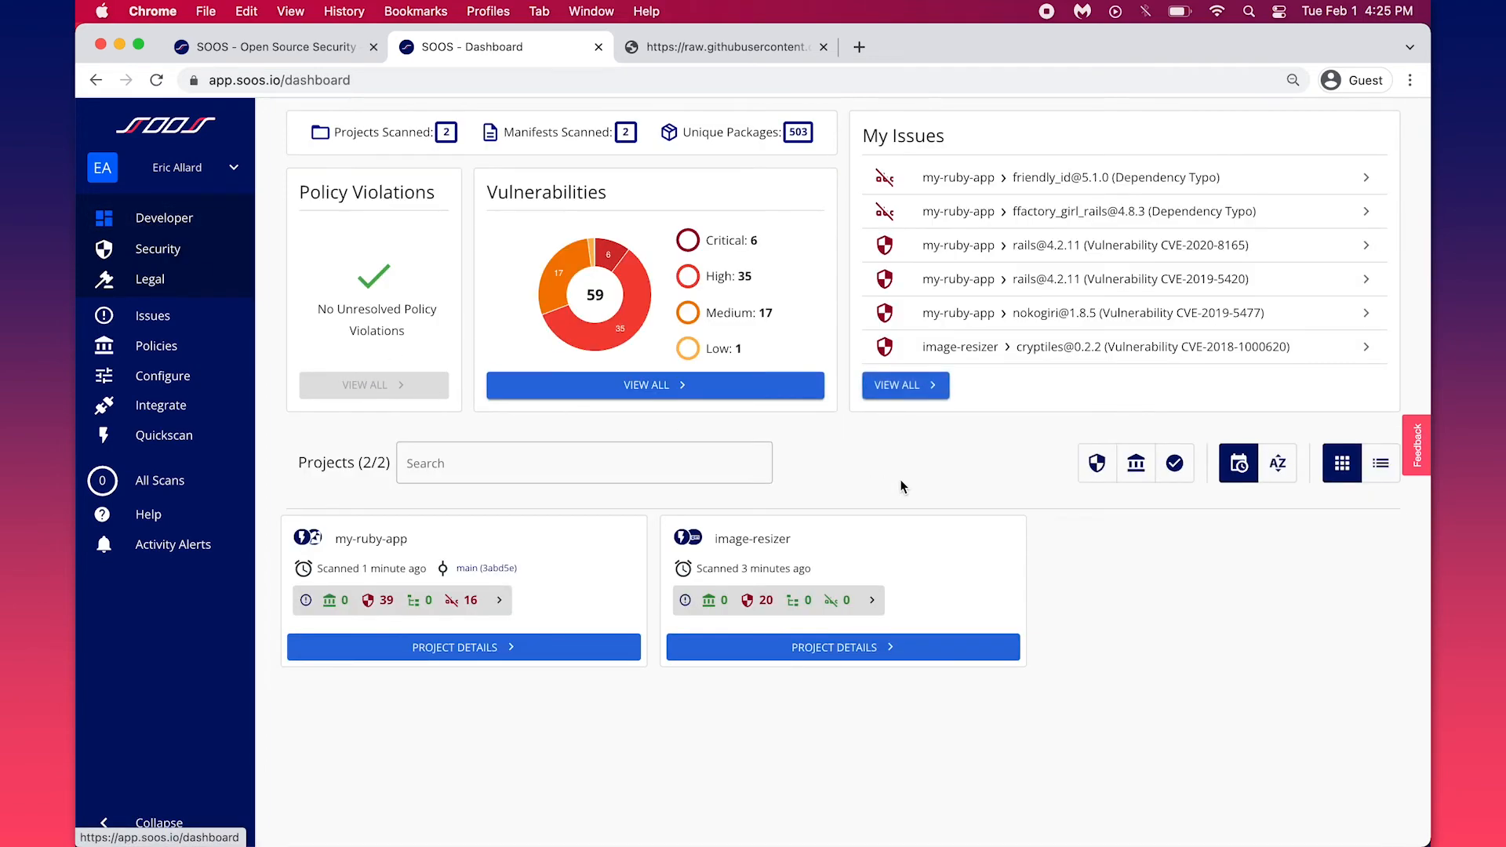
mouse_move(437, 709)
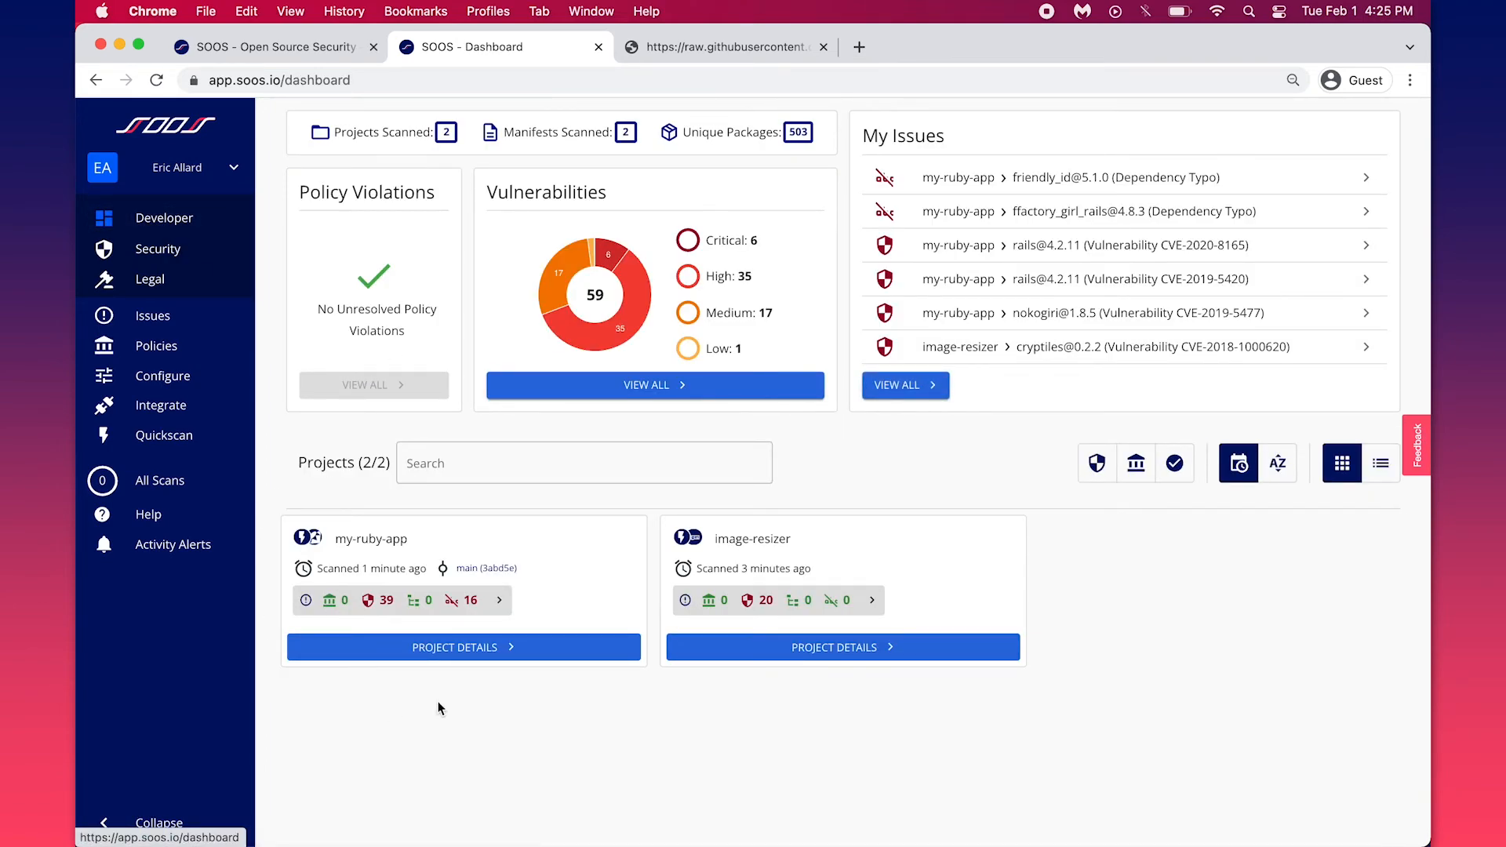
mouse_move(466, 601)
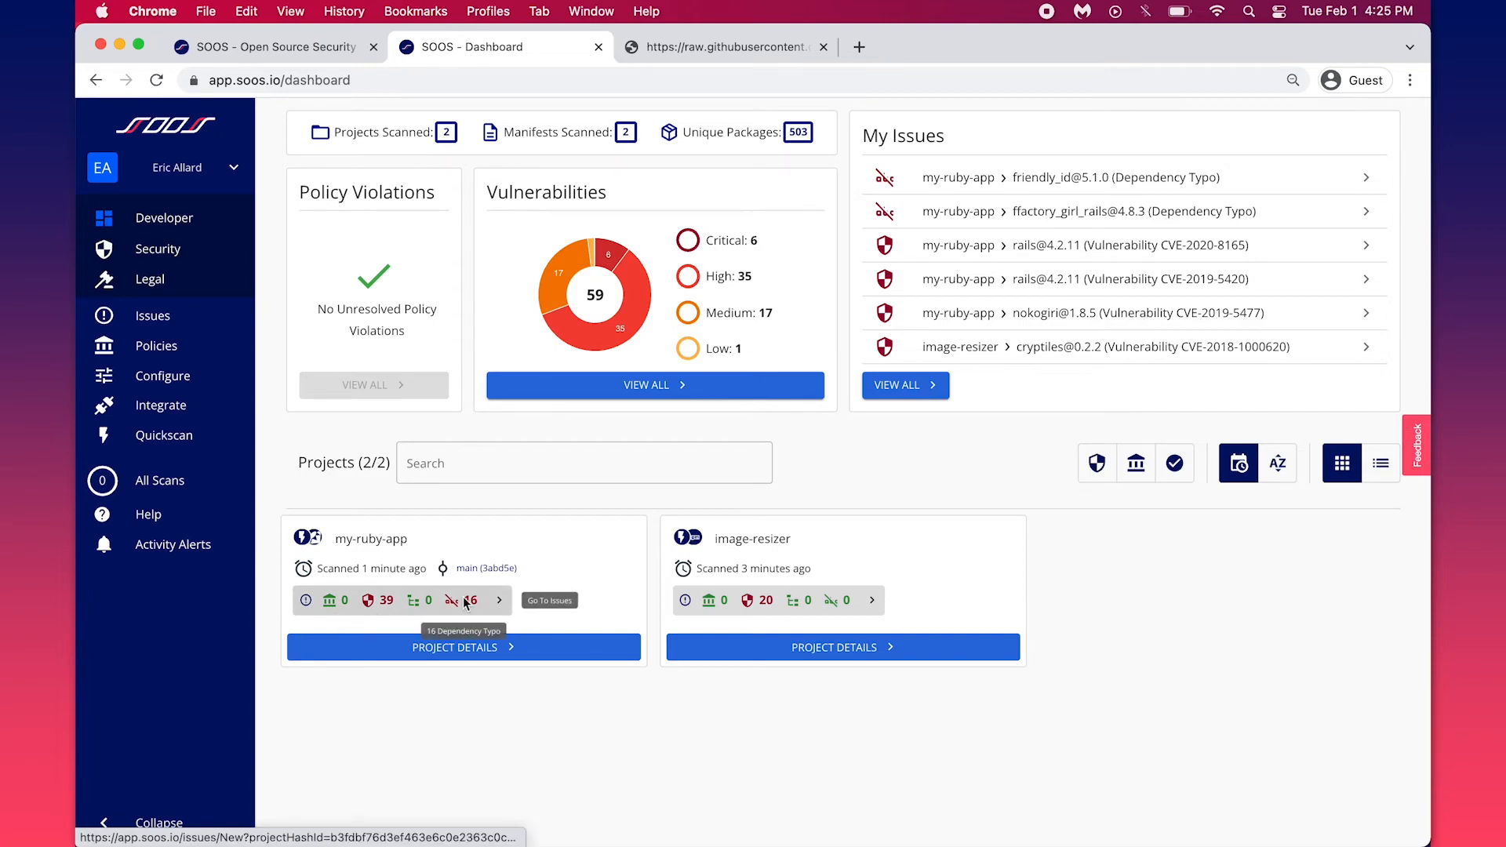